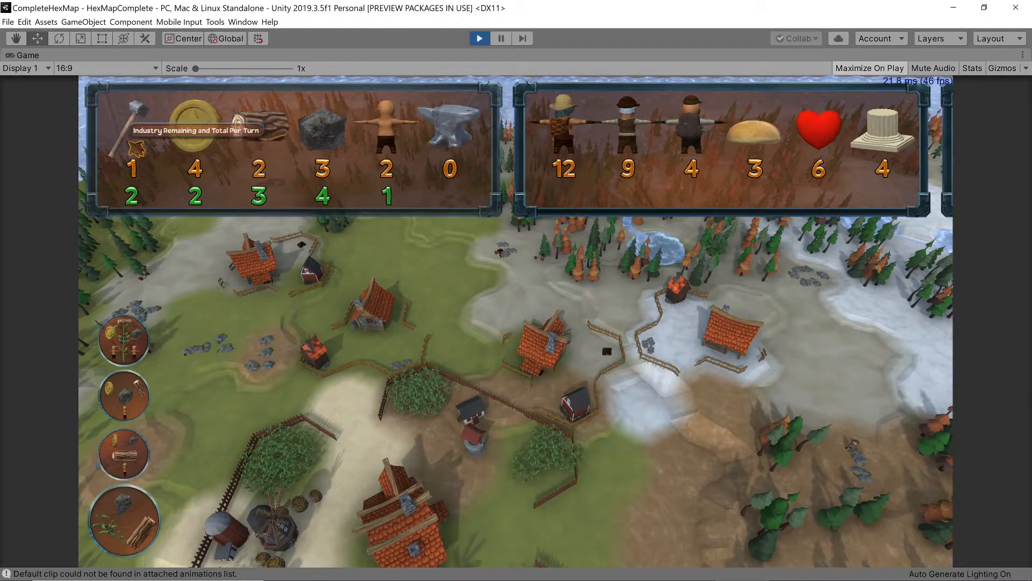
pyautogui.moveTo(385, 132)
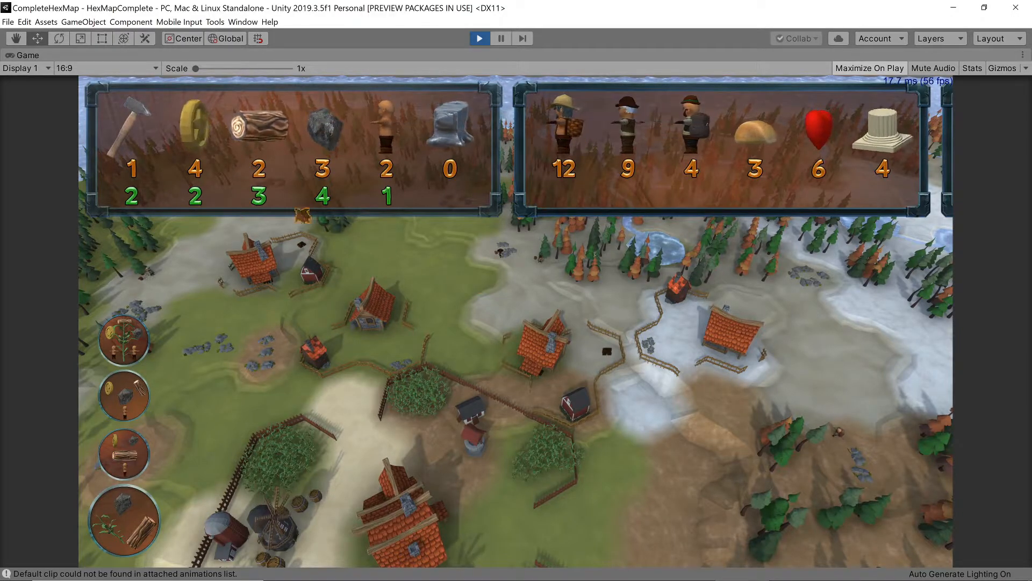
pyautogui.moveTo(257, 125)
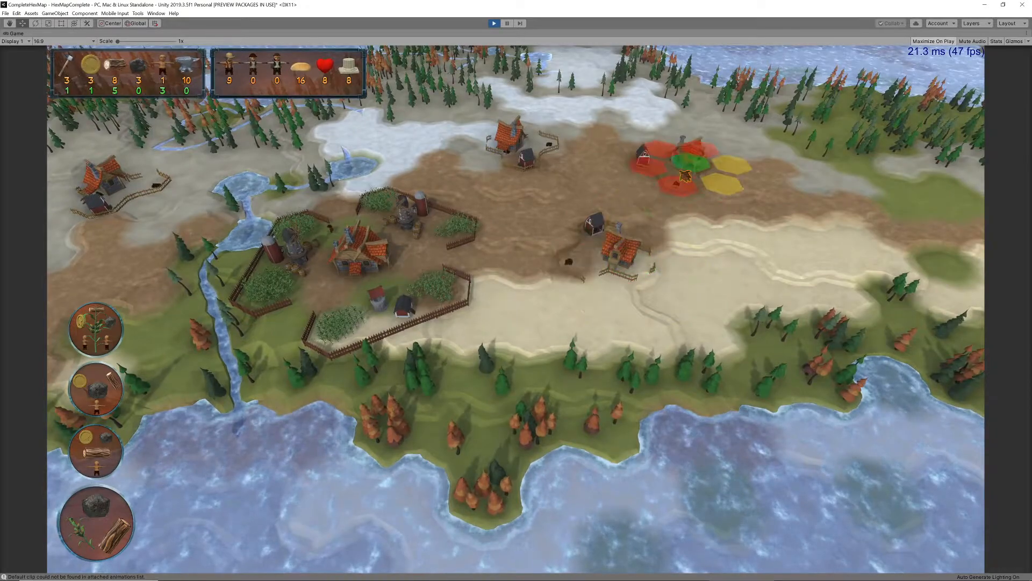
# Place more fenced farm compounds with silos and fields on hexes around the city.
pyautogui.click(685, 164)
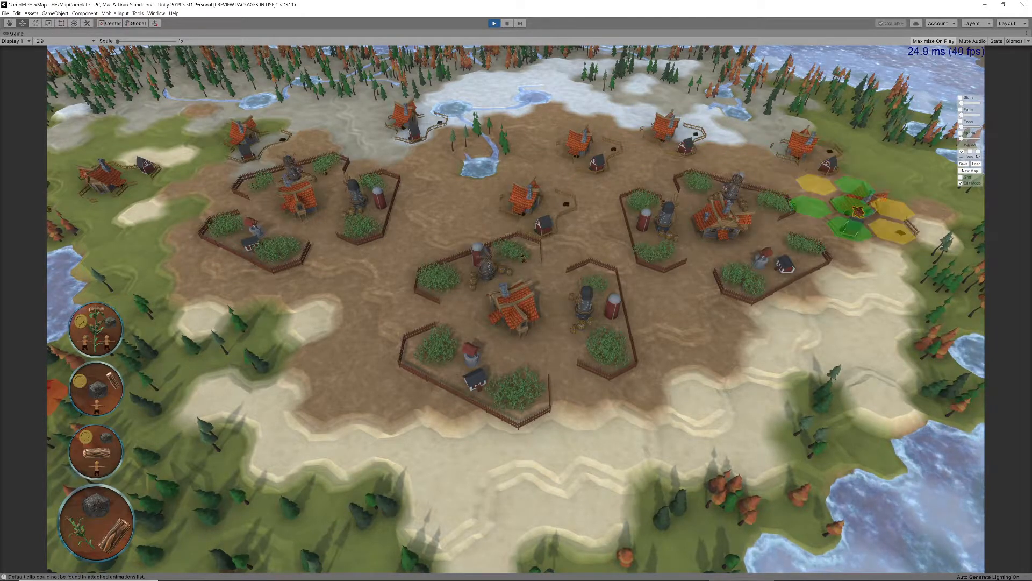
pyautogui.click(484, 352)
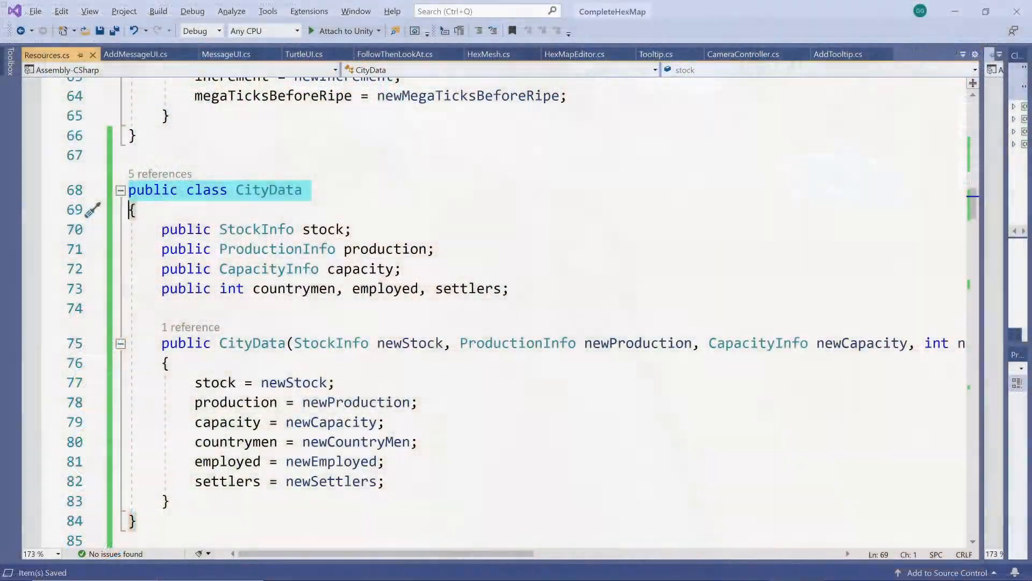
pyautogui.moveTo(268, 190)
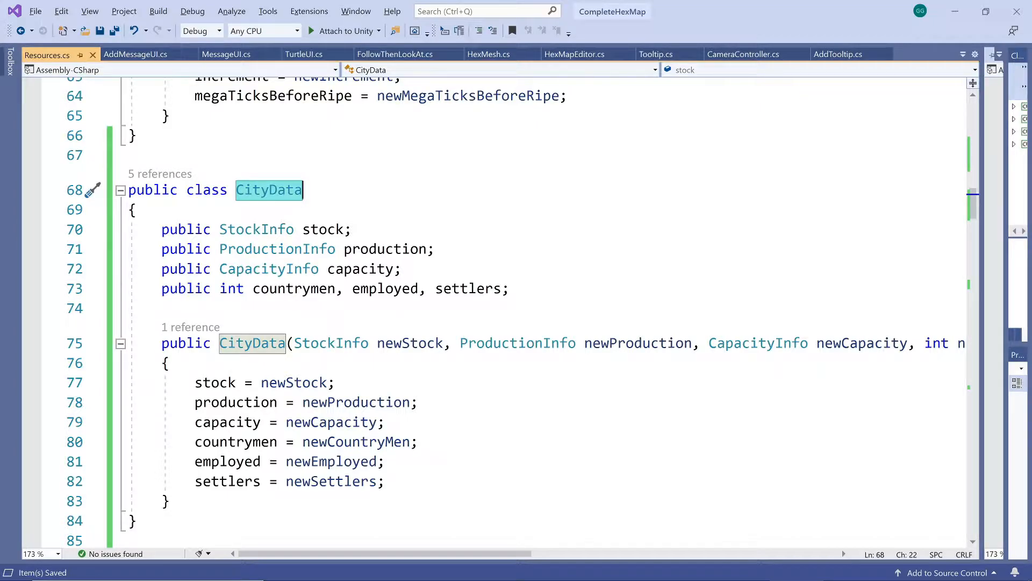
pyautogui.scroll(3)
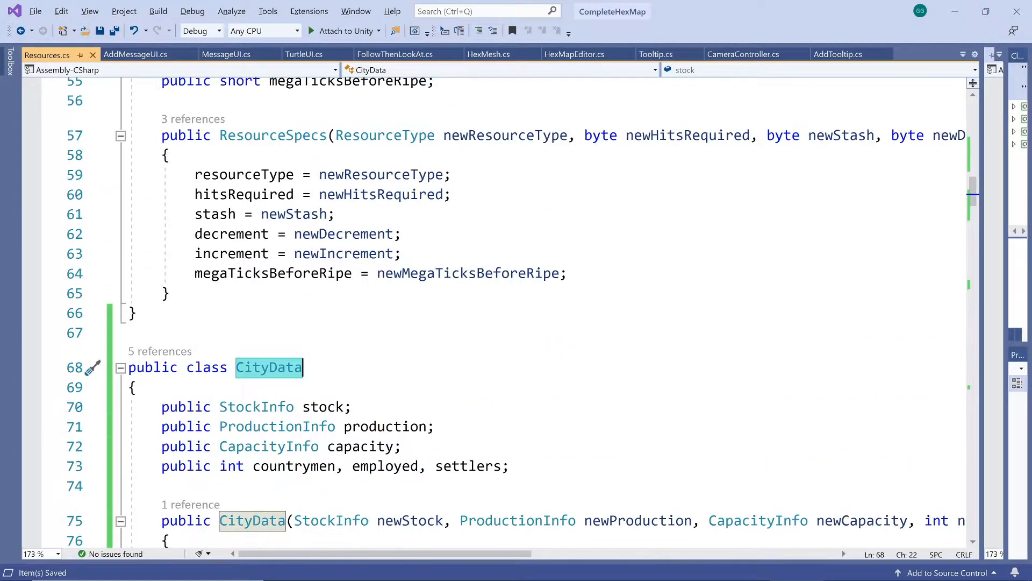
pyautogui.scroll(3)
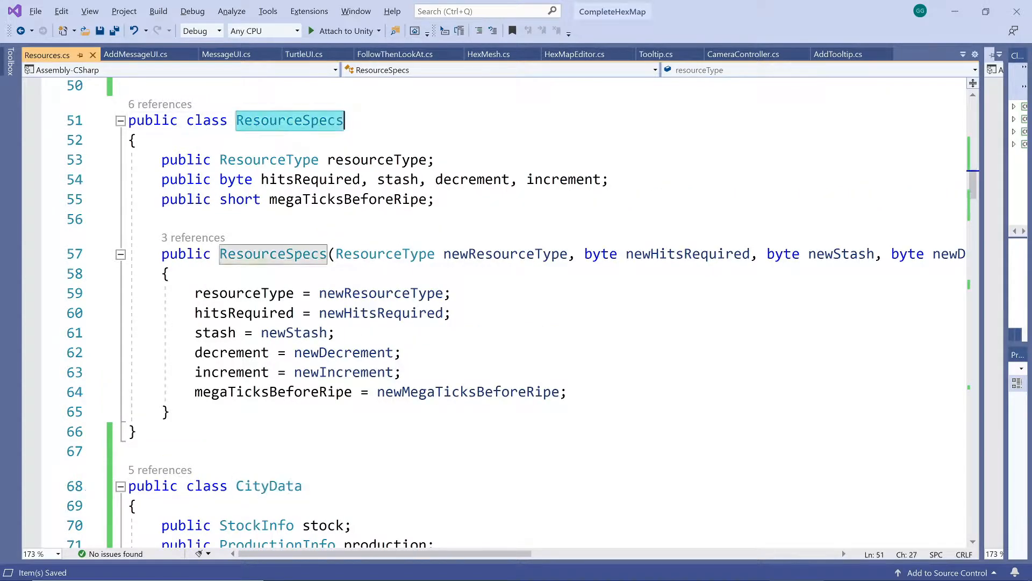
pyautogui.click(167, 160)
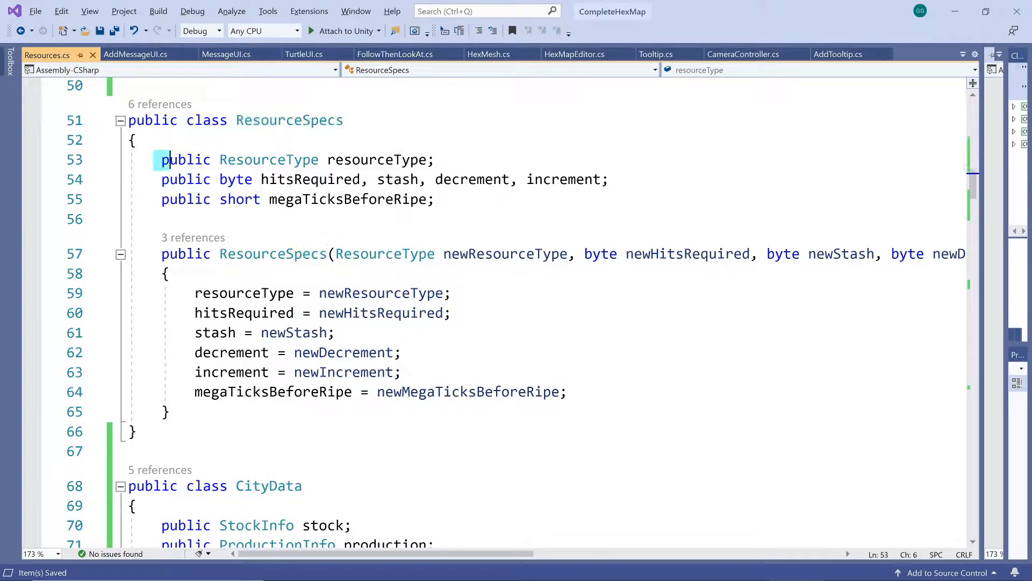
pyautogui.moveTo(162, 159); pyautogui.dragTo(161, 219)
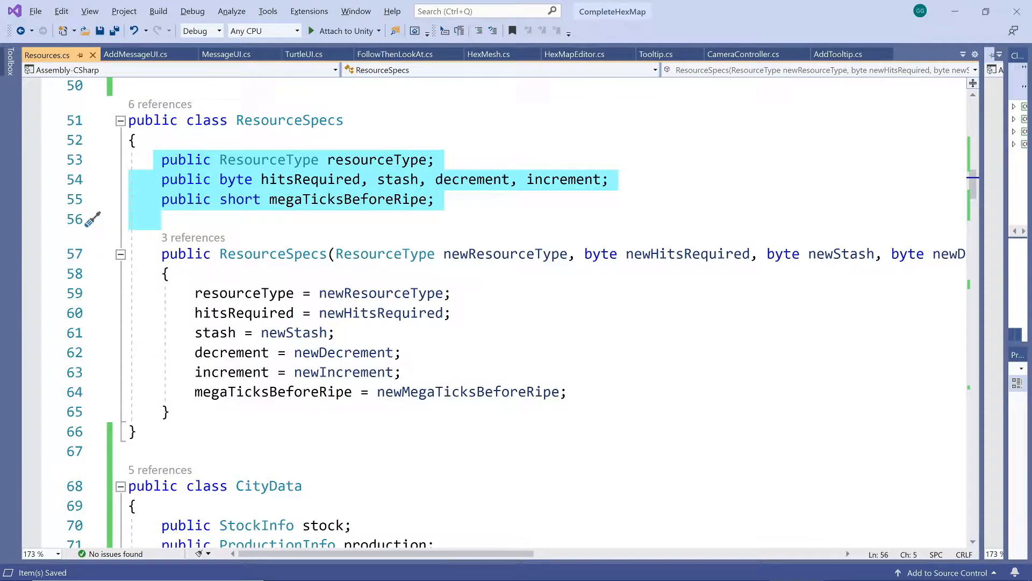
pyautogui.scroll(-3)
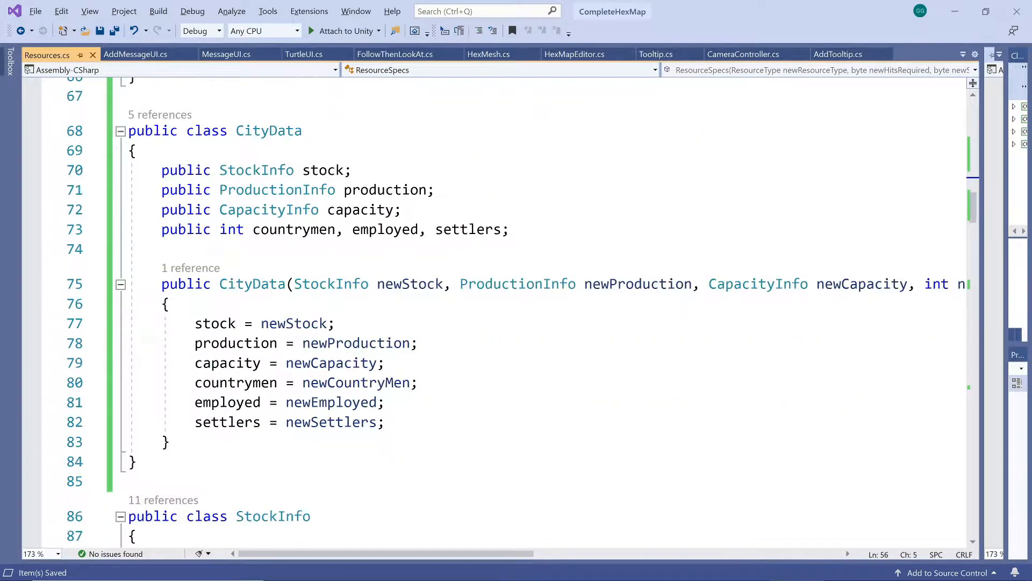
pyautogui.click(162, 170)
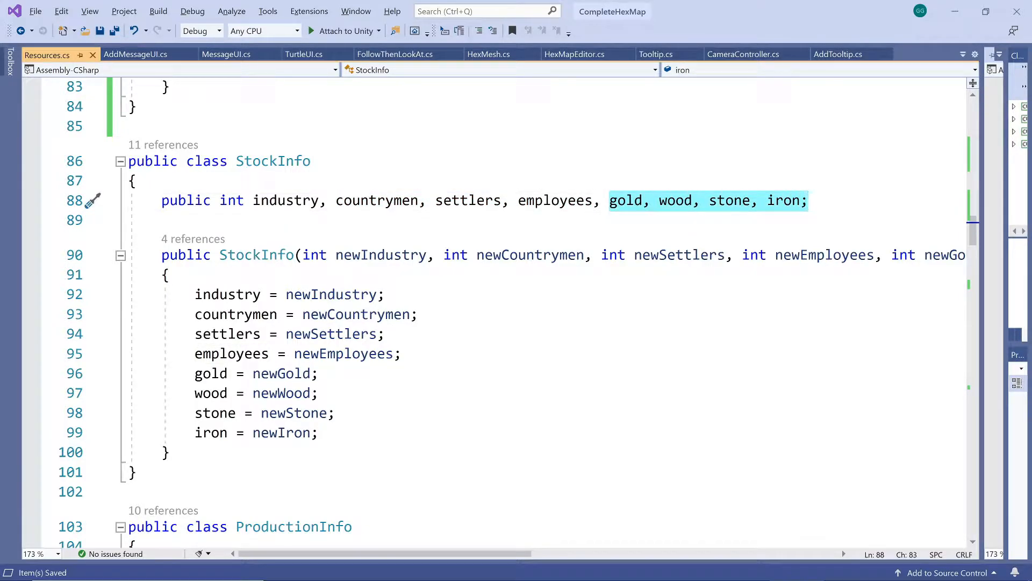
pyautogui.moveTo(285, 200)
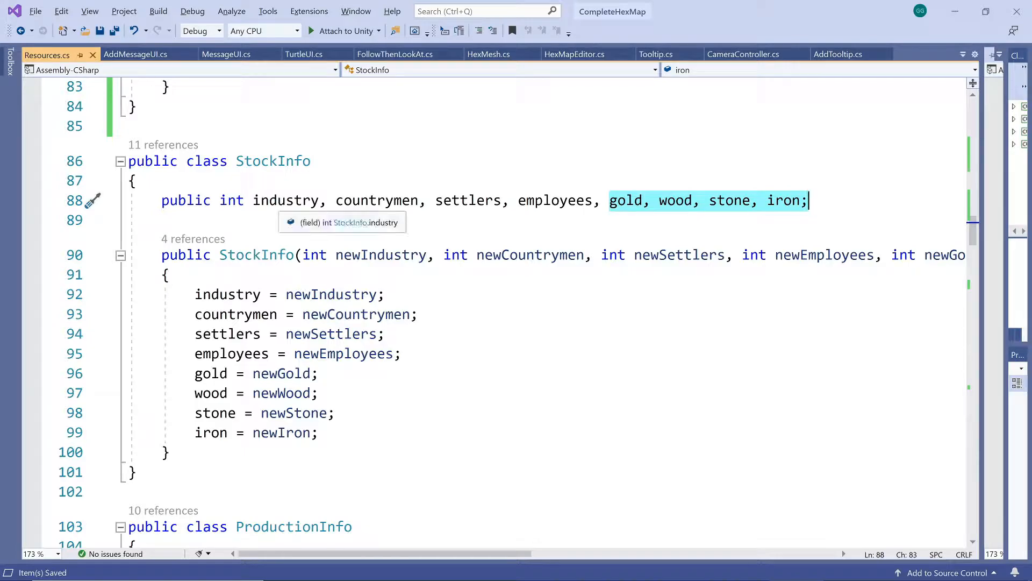
pyautogui.scroll(3)
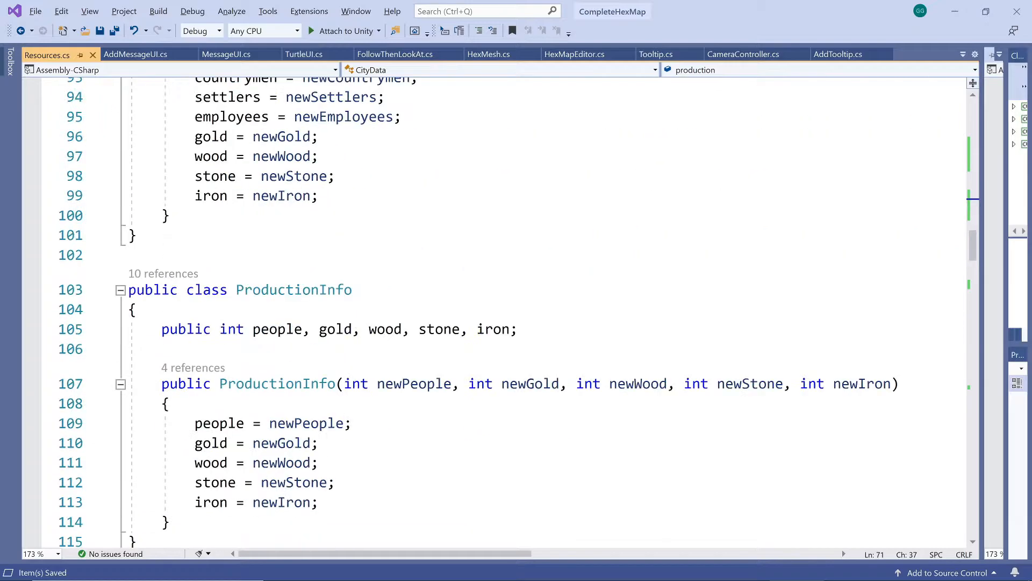
pyautogui.scroll(-3)
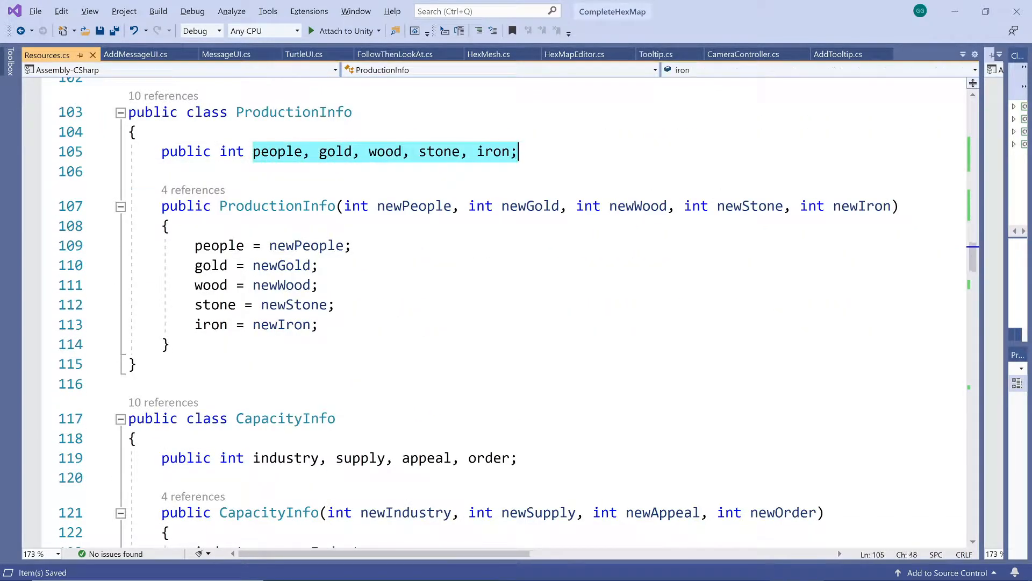
pyautogui.scroll(3)
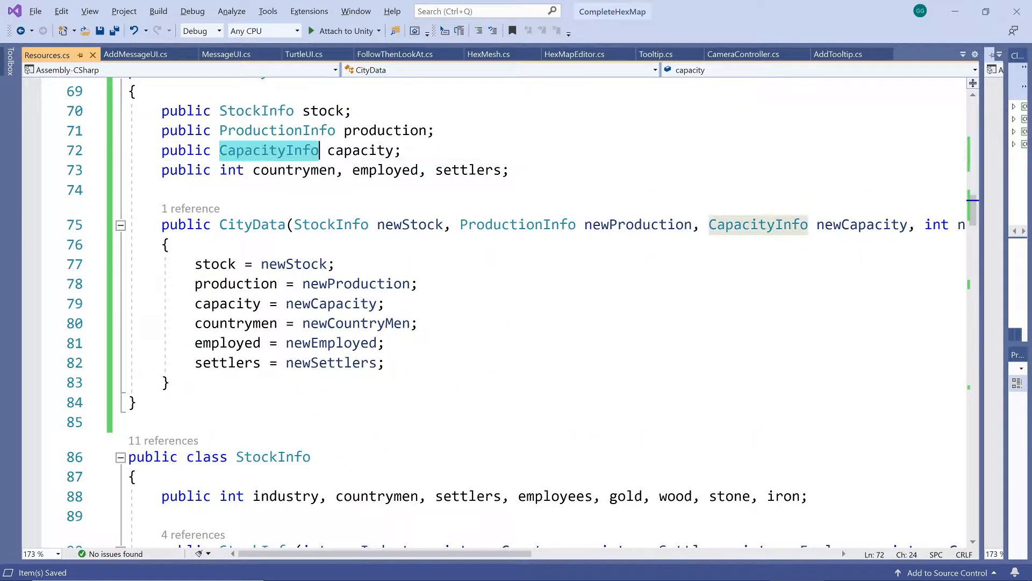
pyautogui.scroll(-3)
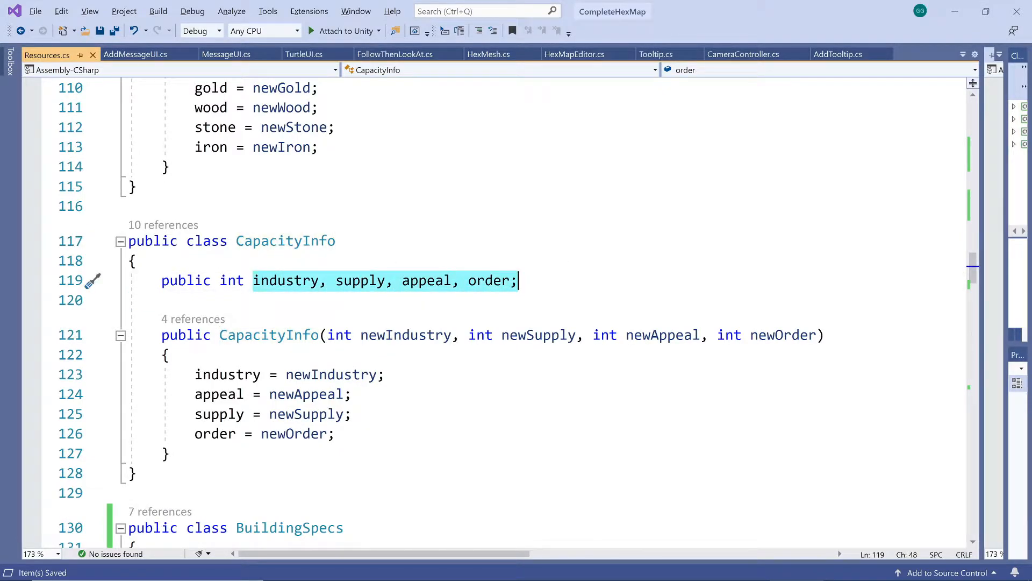
pyautogui.moveTo(269, 334)
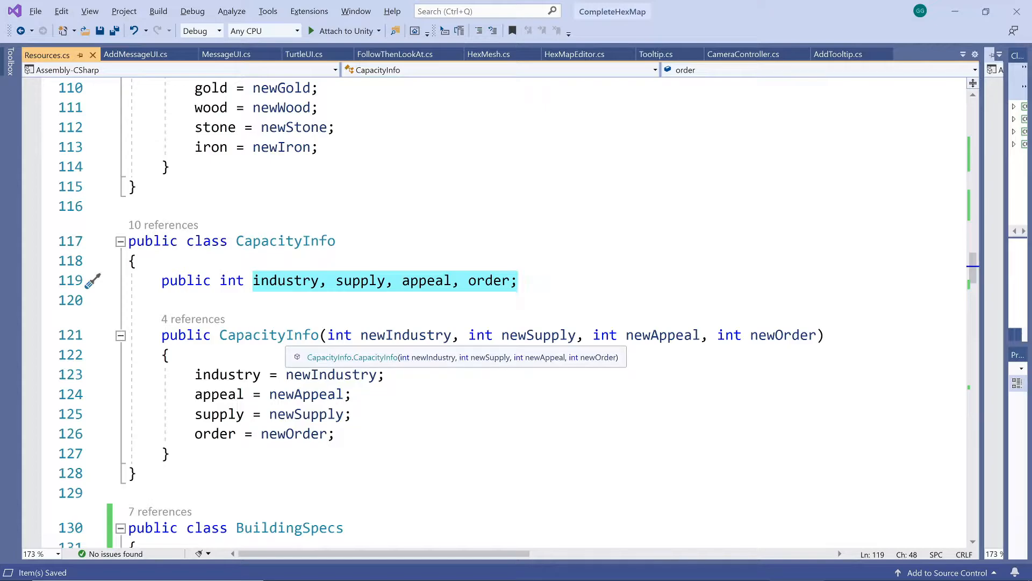
pyautogui.scroll(3)
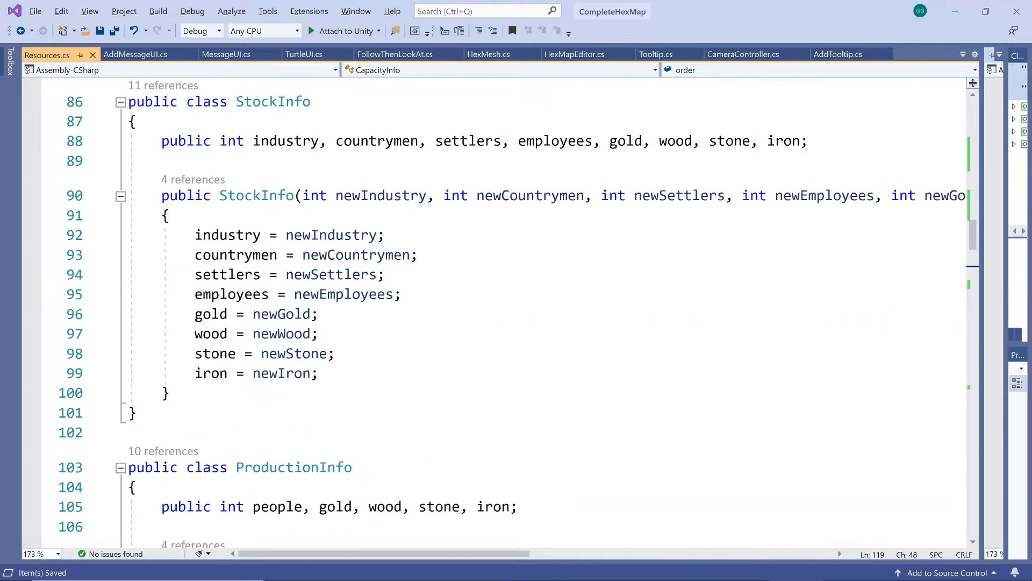
pyautogui.scroll(3)
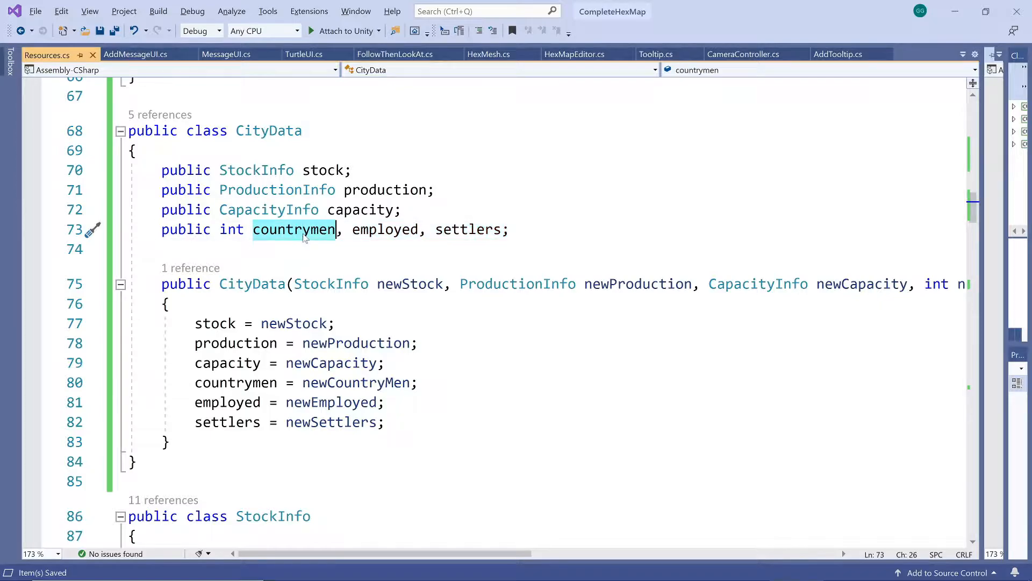
# Review SetupParameters.cs creating the city's starting stock, then return to Resources.cs BuildingSpecs.
pyautogui.click(387, 229)
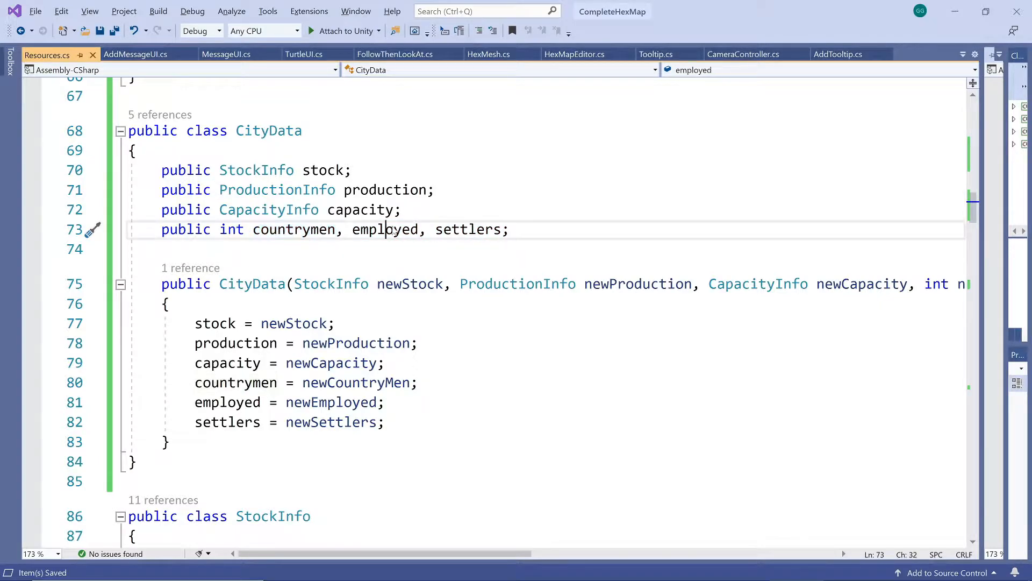
pyautogui.doubleClick(385, 229)
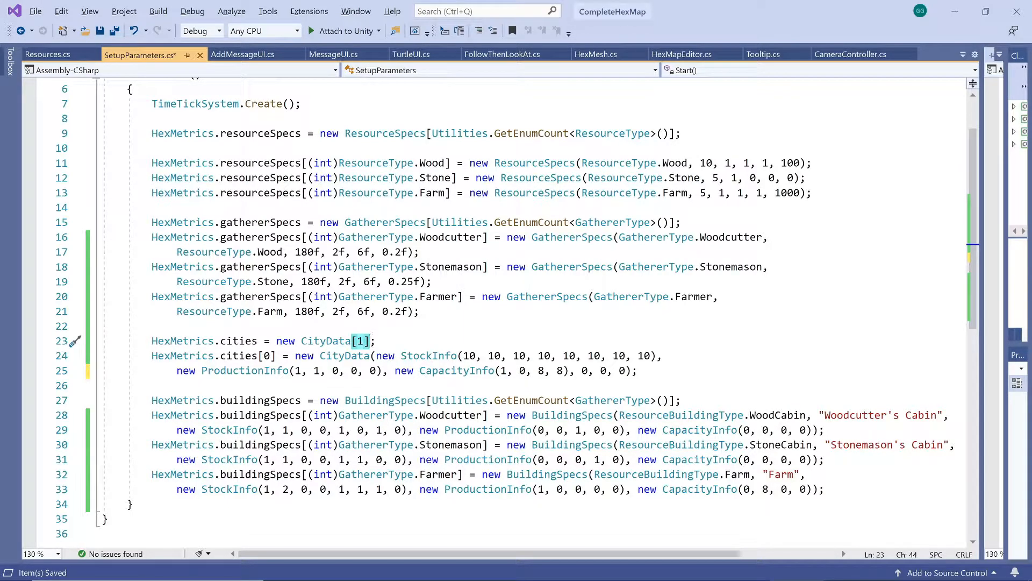
pyautogui.click(47, 54)
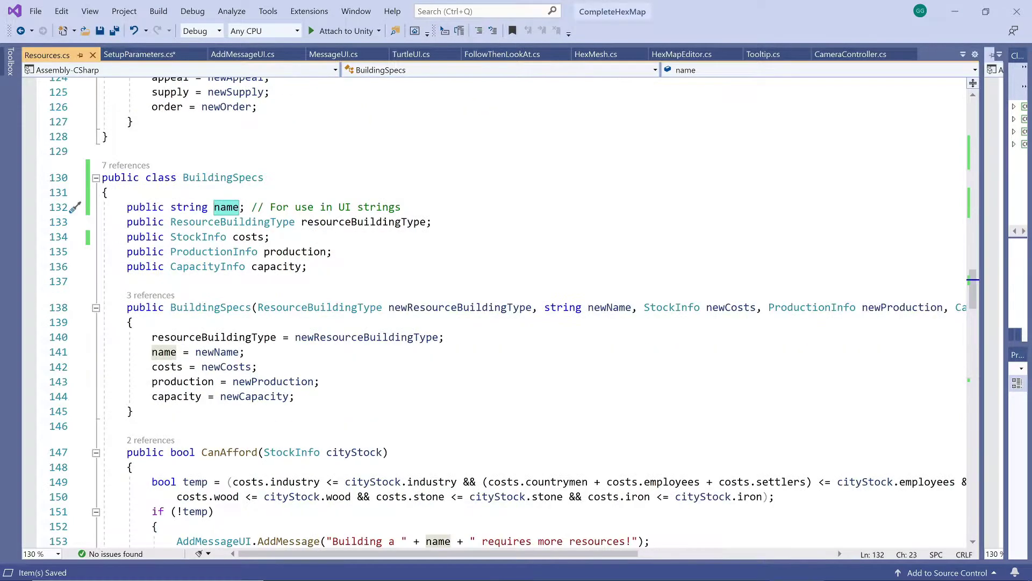
pyautogui.scroll(-3)
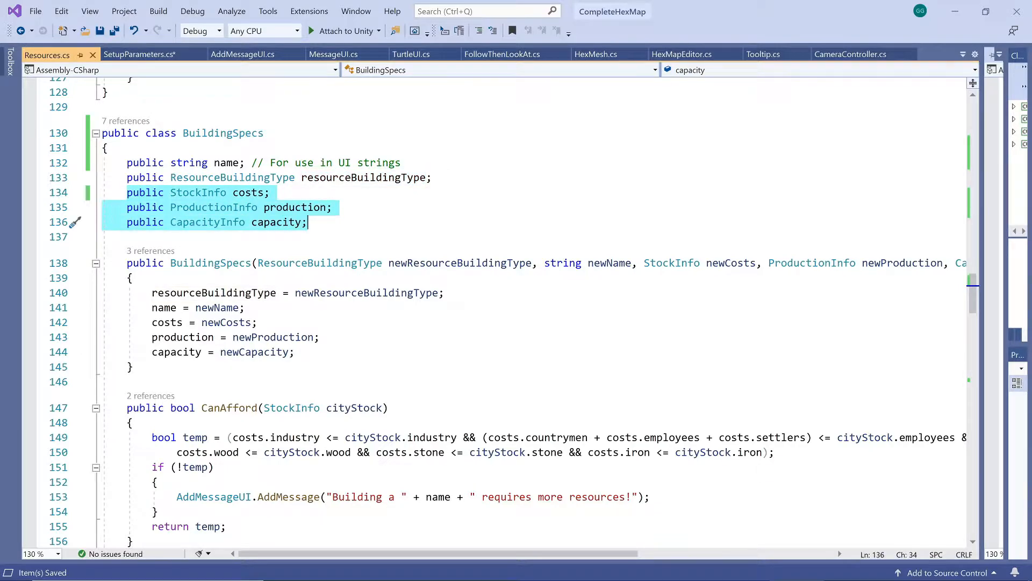
pyautogui.click(238, 177)
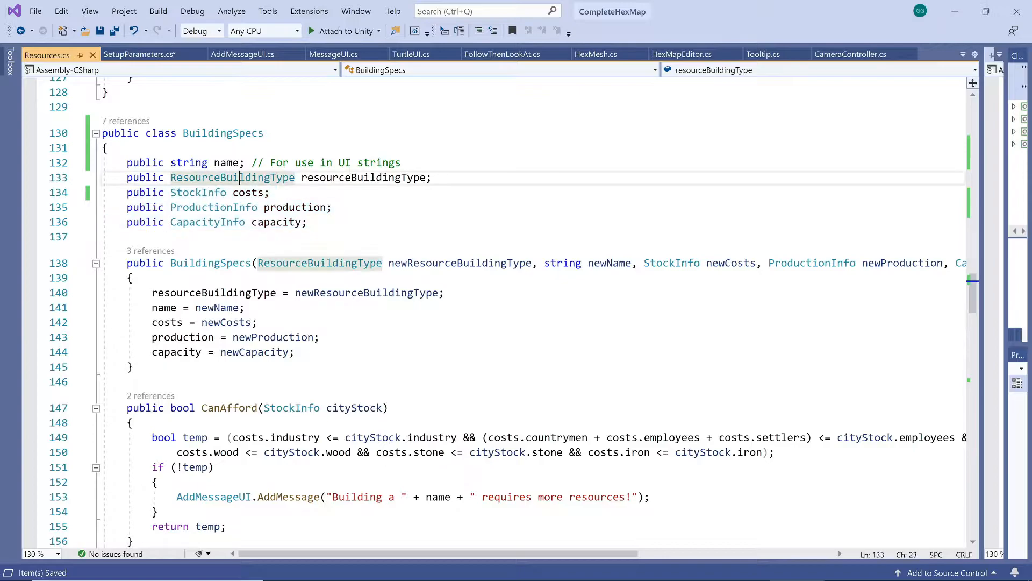
pyautogui.doubleClick(248, 192)
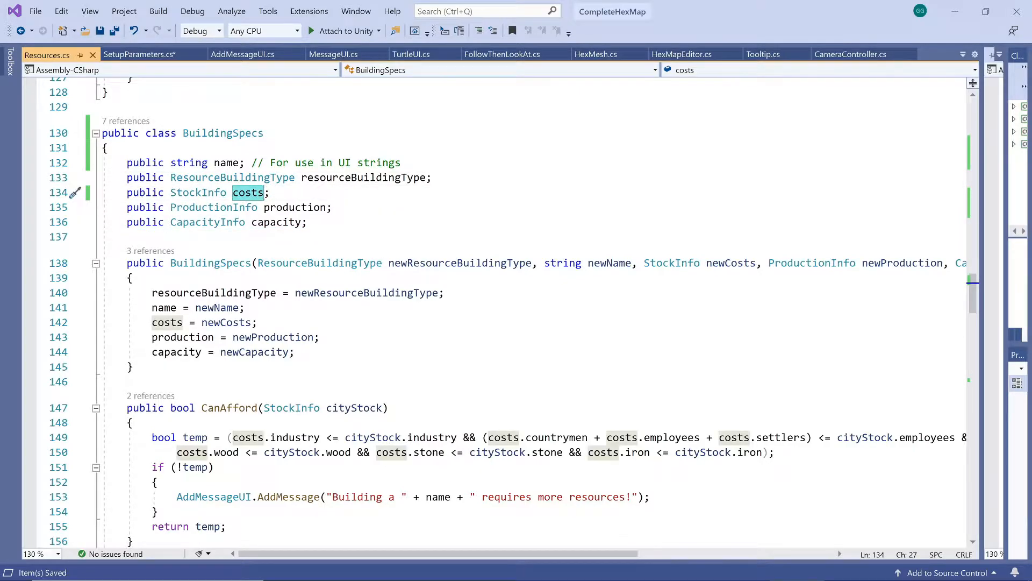
pyautogui.click(295, 206)
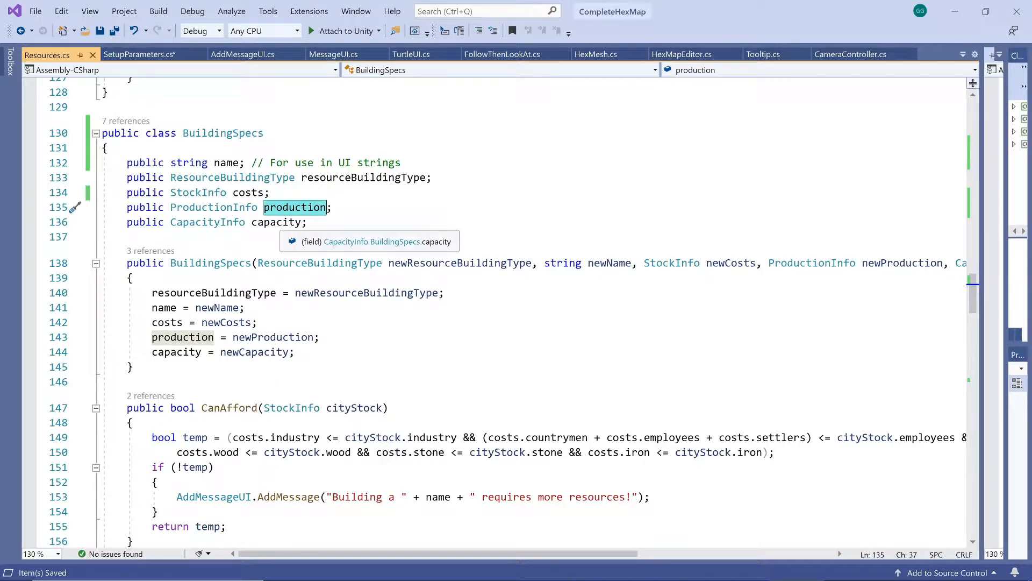
pyautogui.click(276, 222)
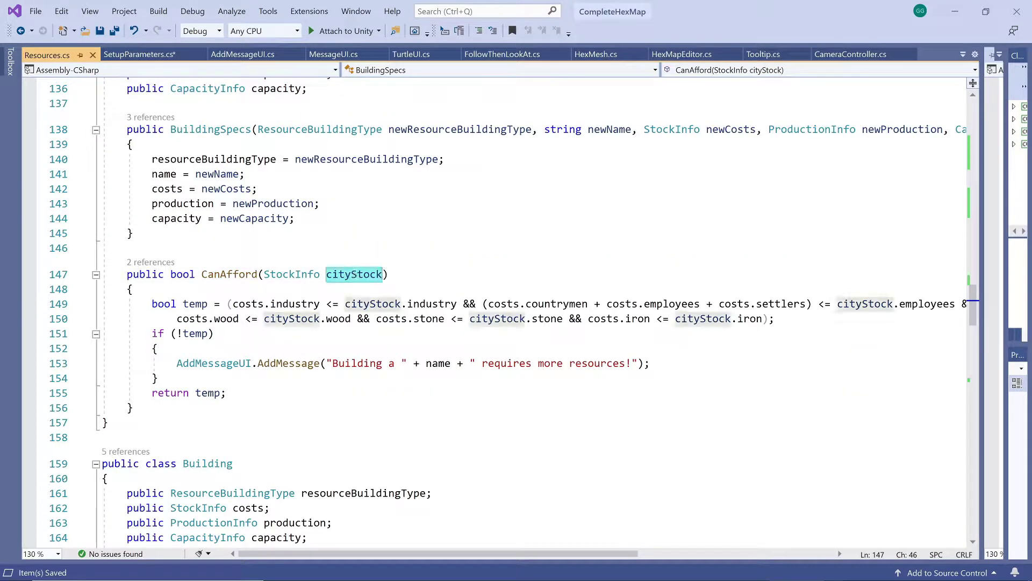
pyautogui.doubleClick(229, 274)
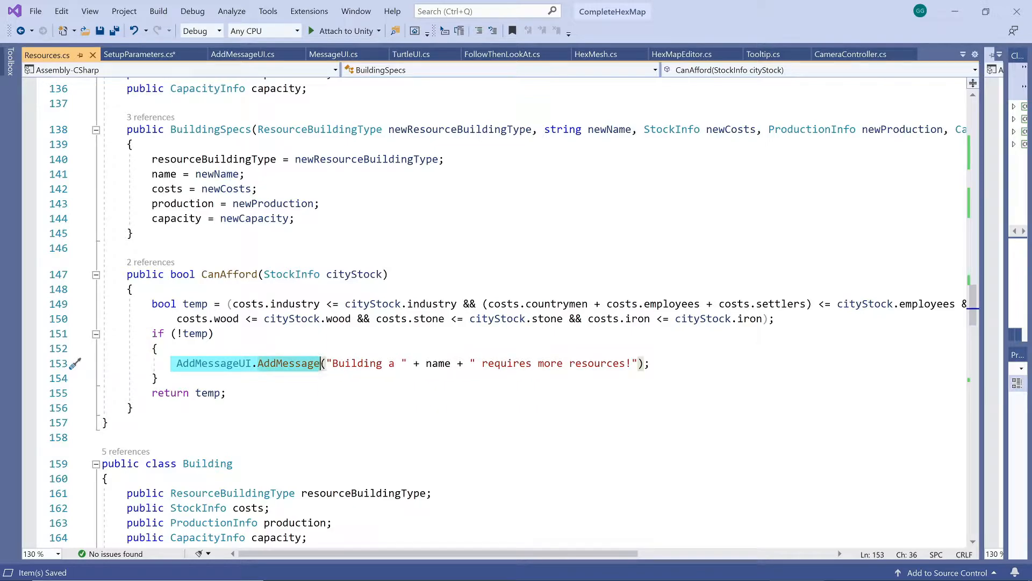
pyautogui.click(411, 363)
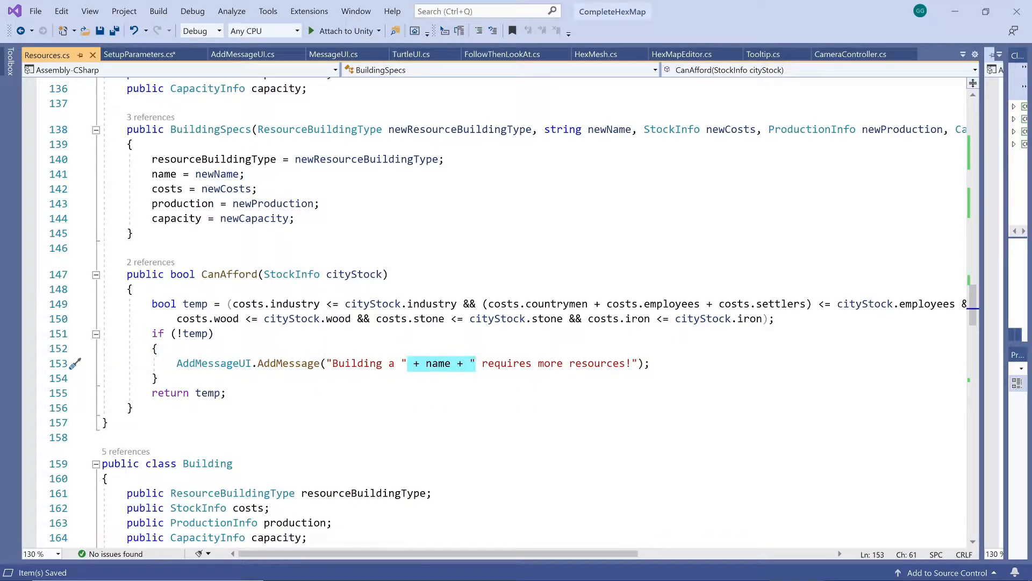
pyautogui.click(472, 363)
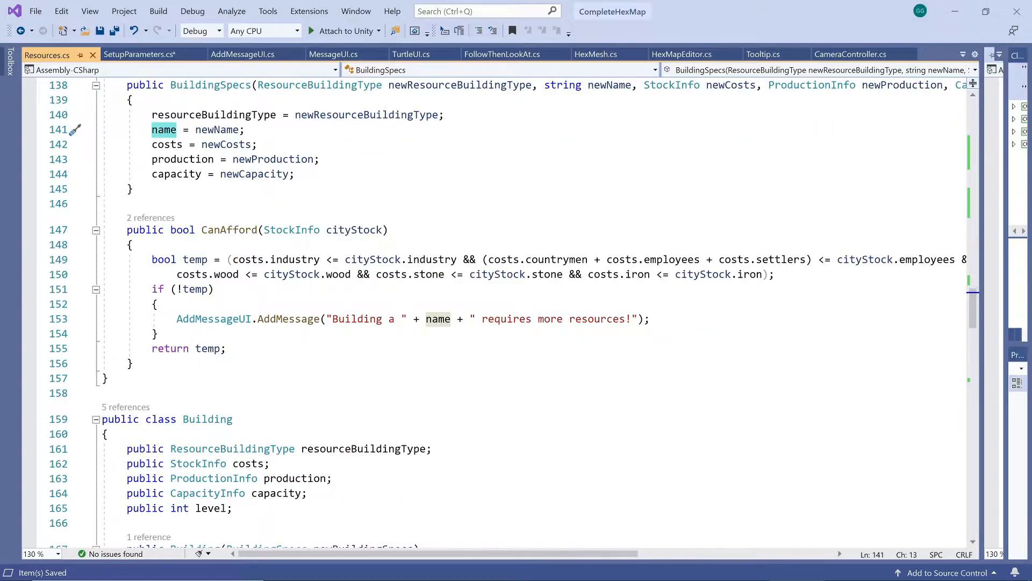
pyautogui.click(138, 54)
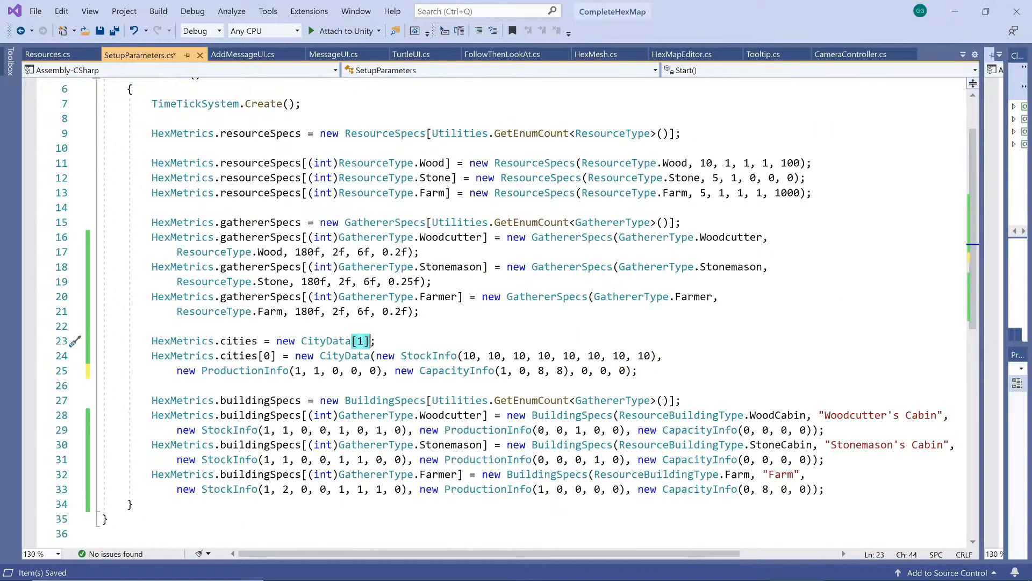
pyautogui.scroll(-3)
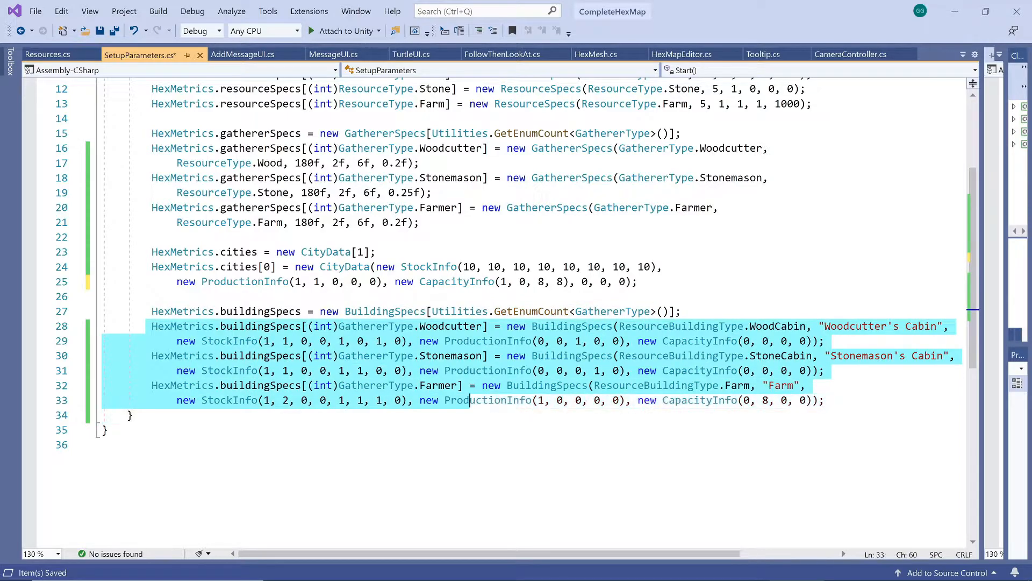
pyautogui.click(46, 54)
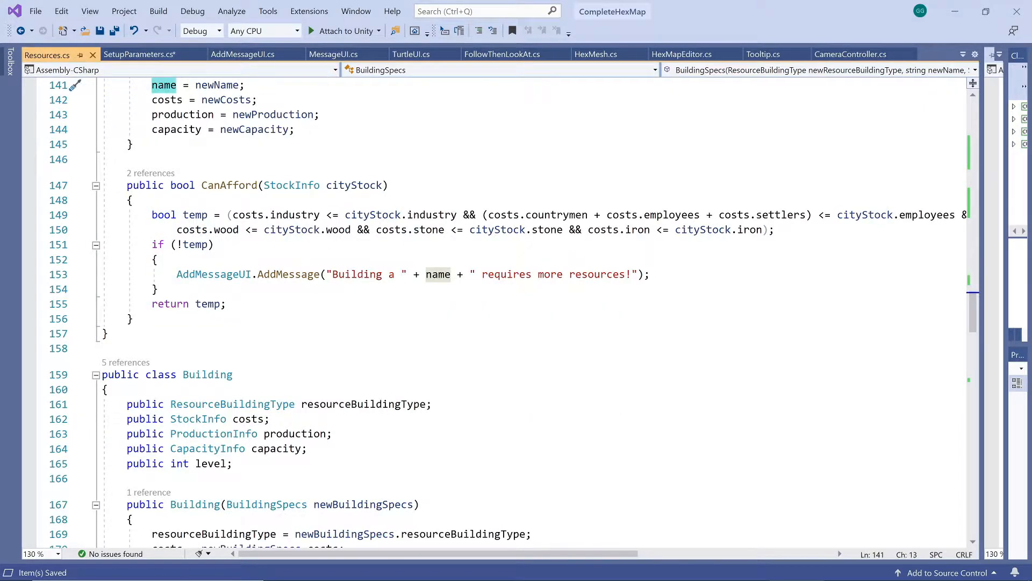
pyautogui.doubleClick(208, 197)
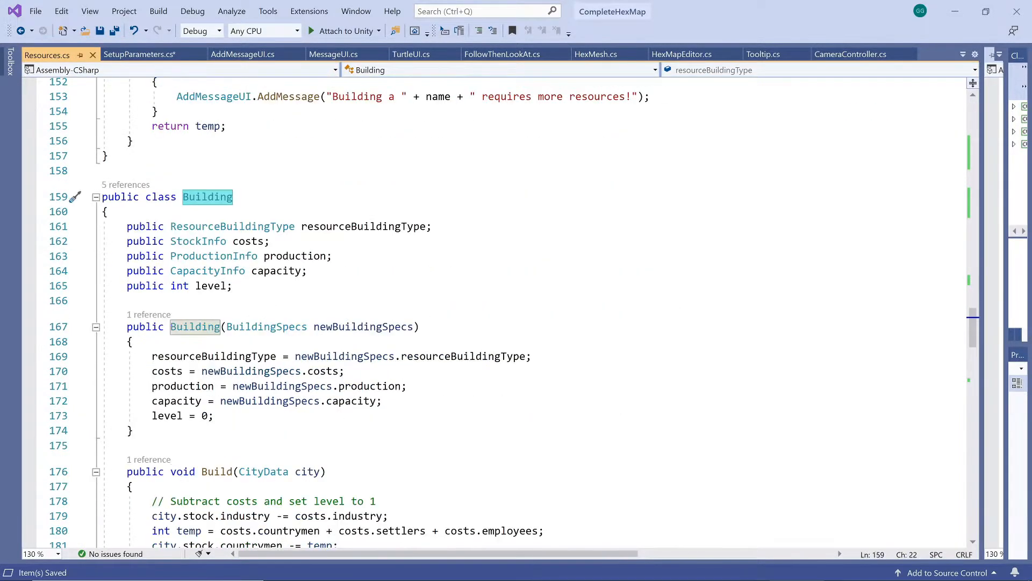
pyautogui.click(211, 241)
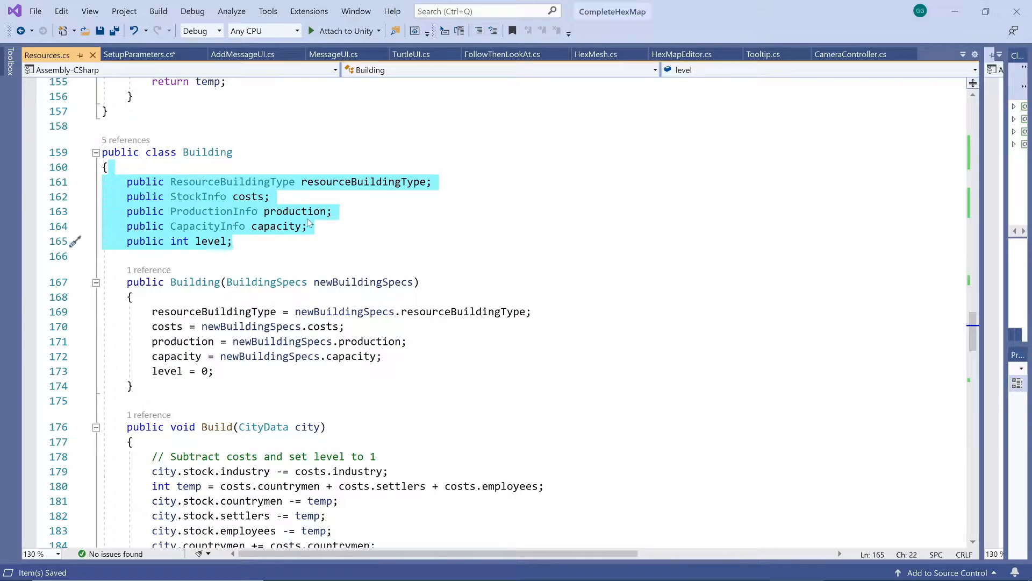
pyautogui.doubleClick(294, 211)
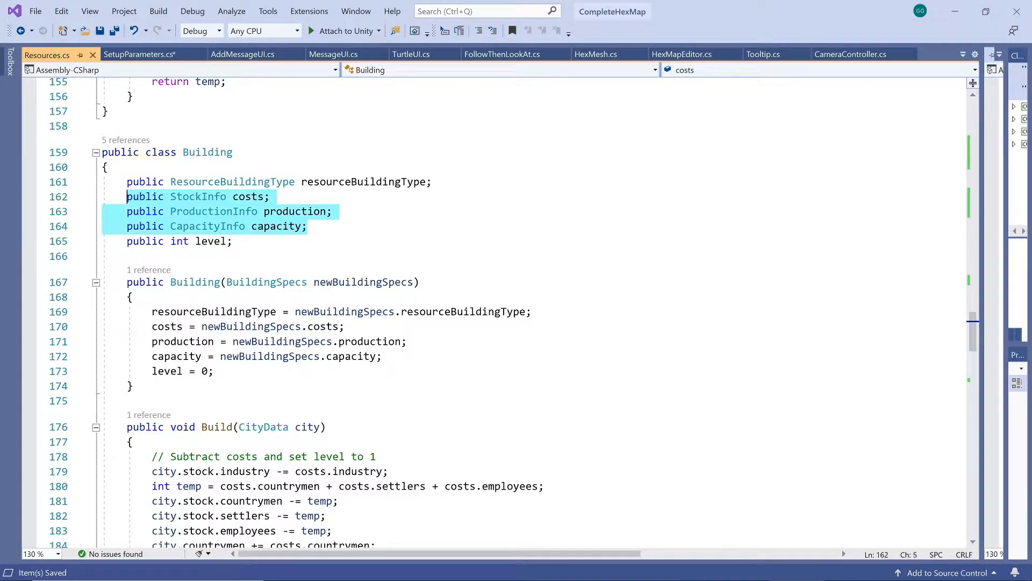
pyautogui.doubleClick(364, 182)
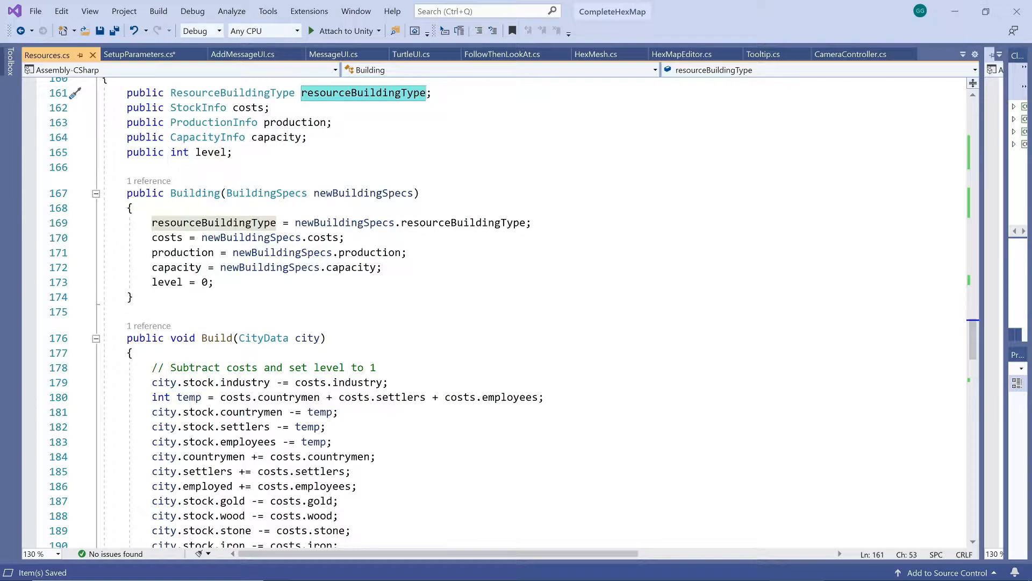
pyautogui.scroll(-3)
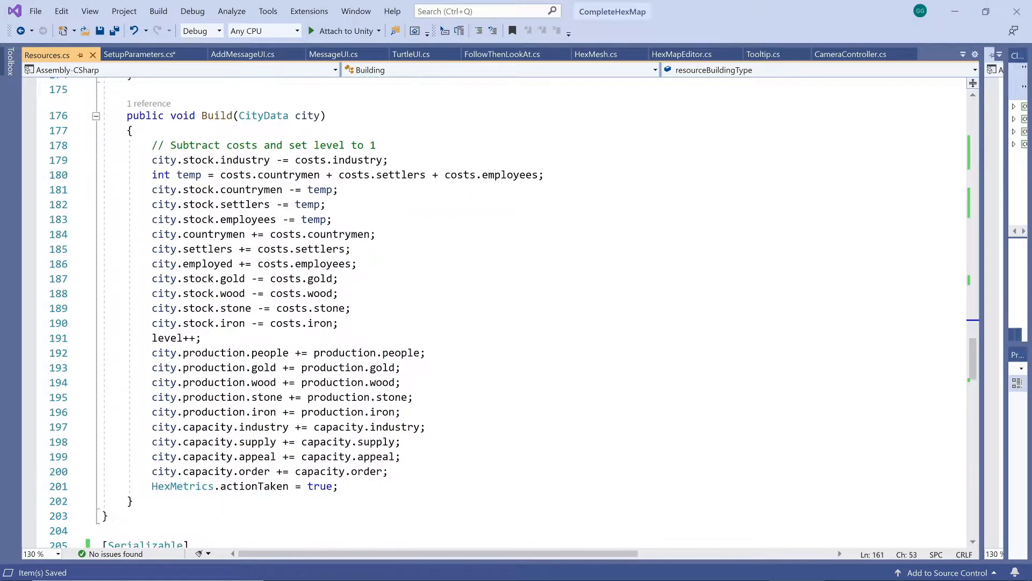
pyautogui.click(217, 115)
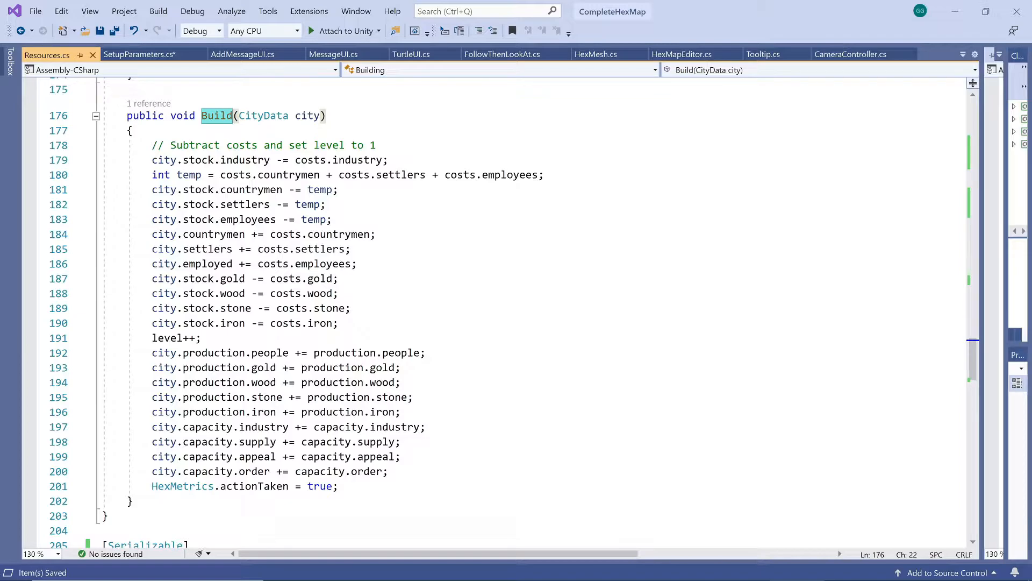
pyautogui.click(280, 160)
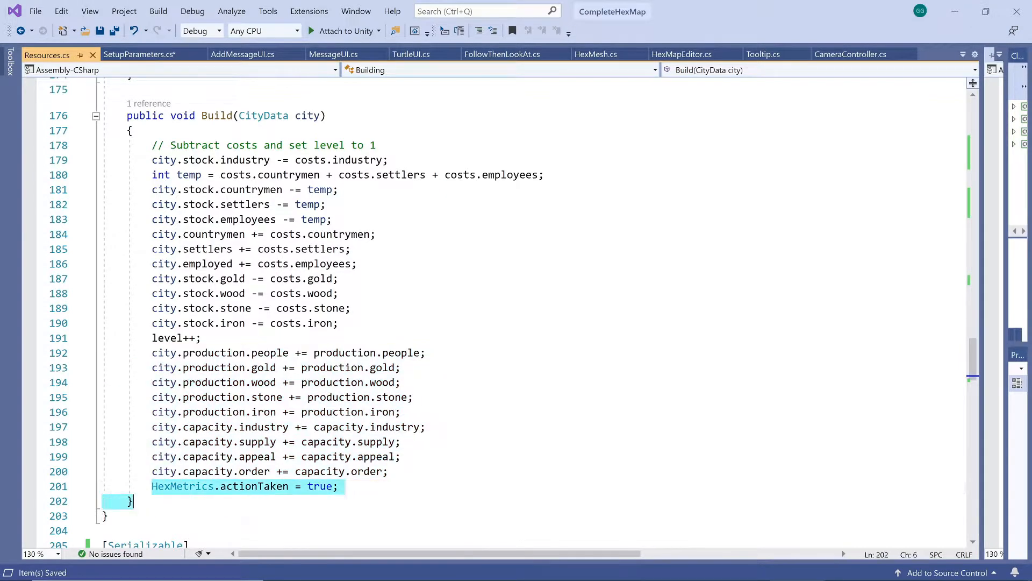
pyautogui.scroll(-3)
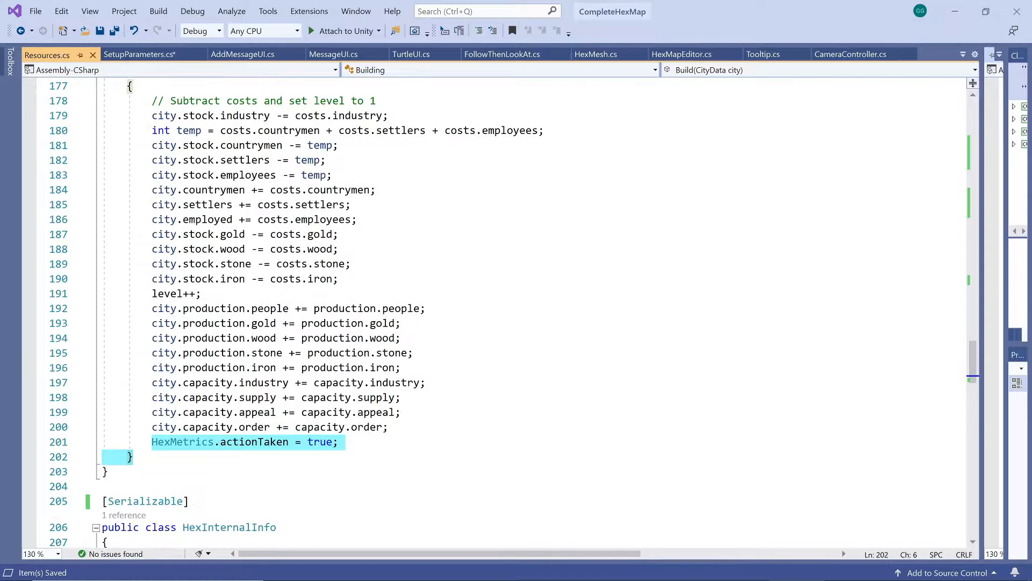
pyautogui.scroll(-3)
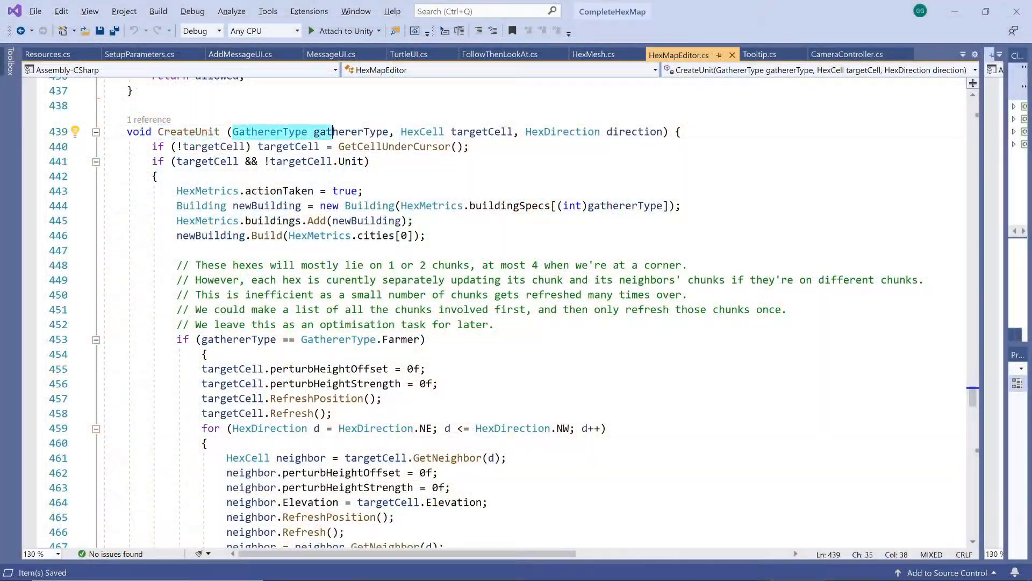
# Highlight the CreateUnit lines that create and build the new Building.
pyautogui.doubleClick(349, 131)
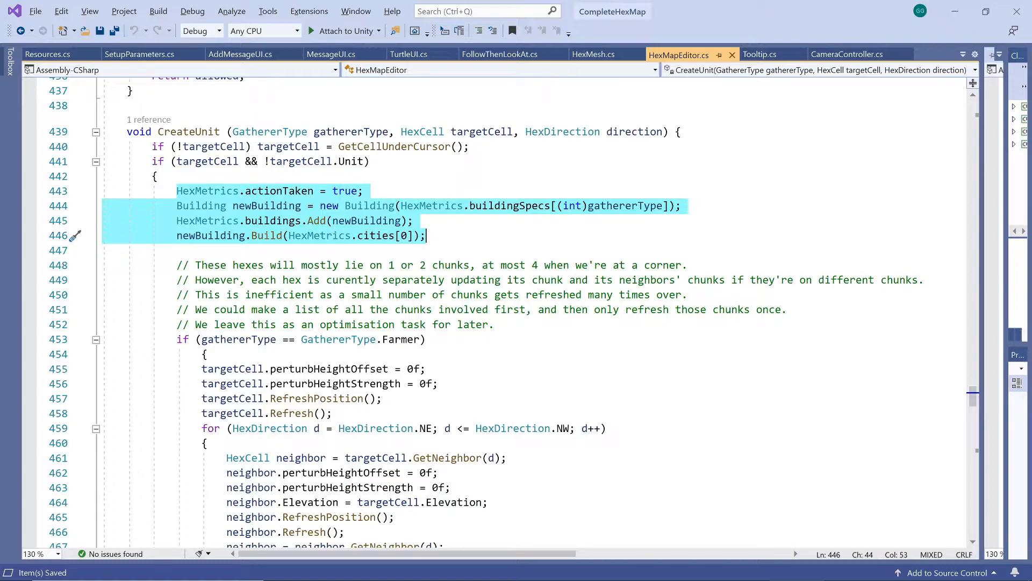
pyautogui.click(426, 235)
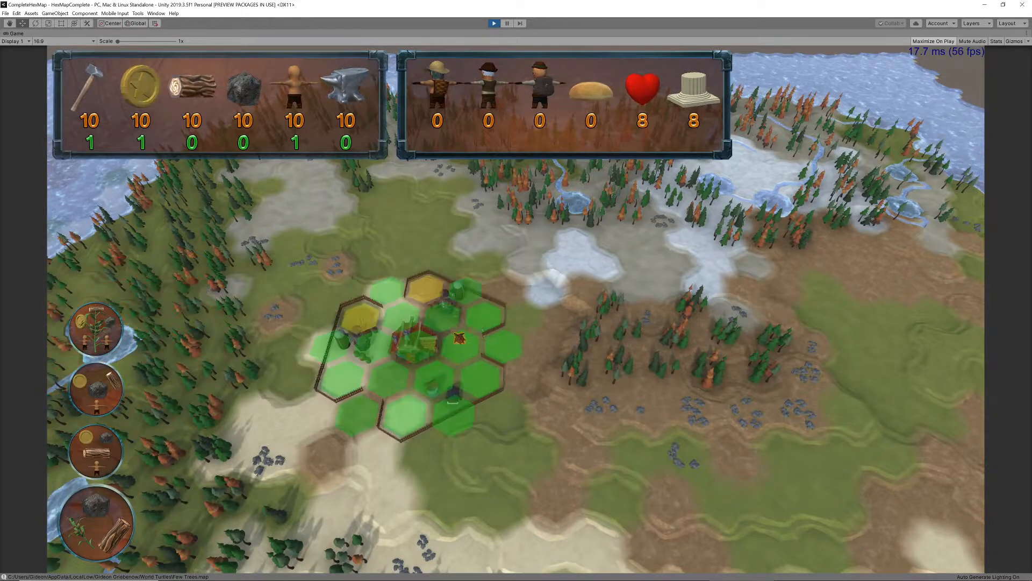
pyautogui.moveTo(243, 89)
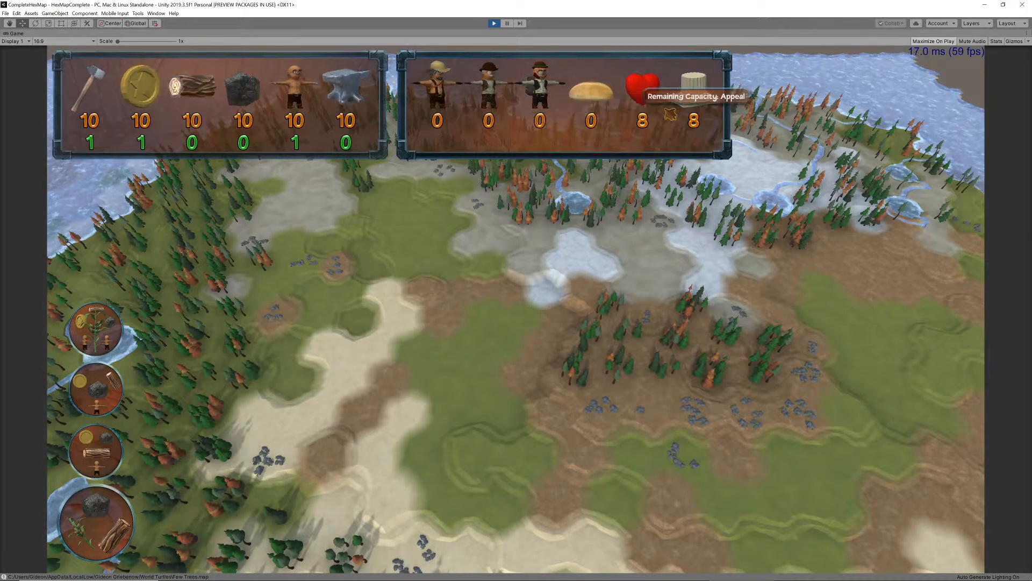
# Place two farms on the map, dropping the city's stock counts from 10 to 8.
pyautogui.click(475, 296)
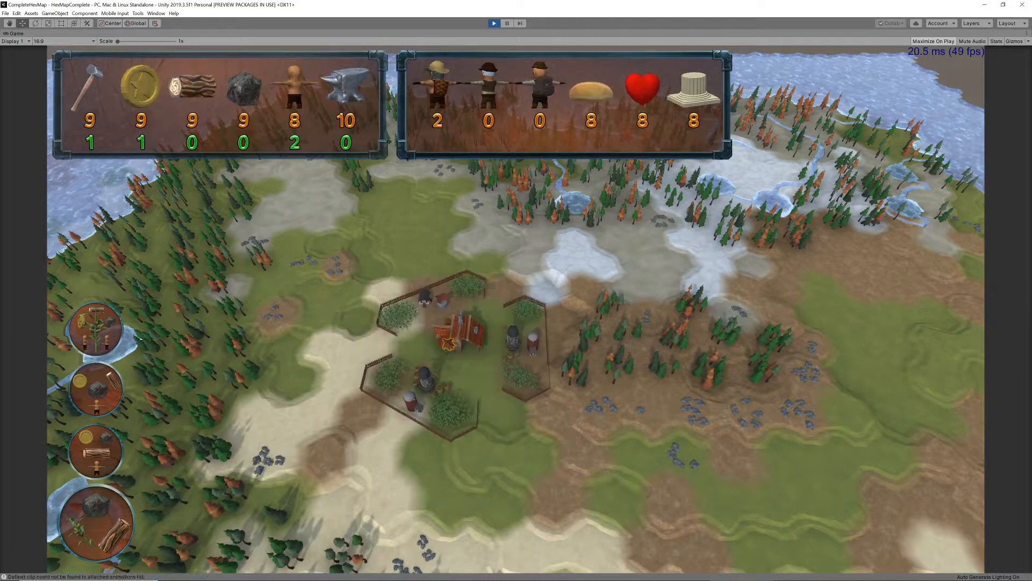
pyautogui.moveTo(303, 158)
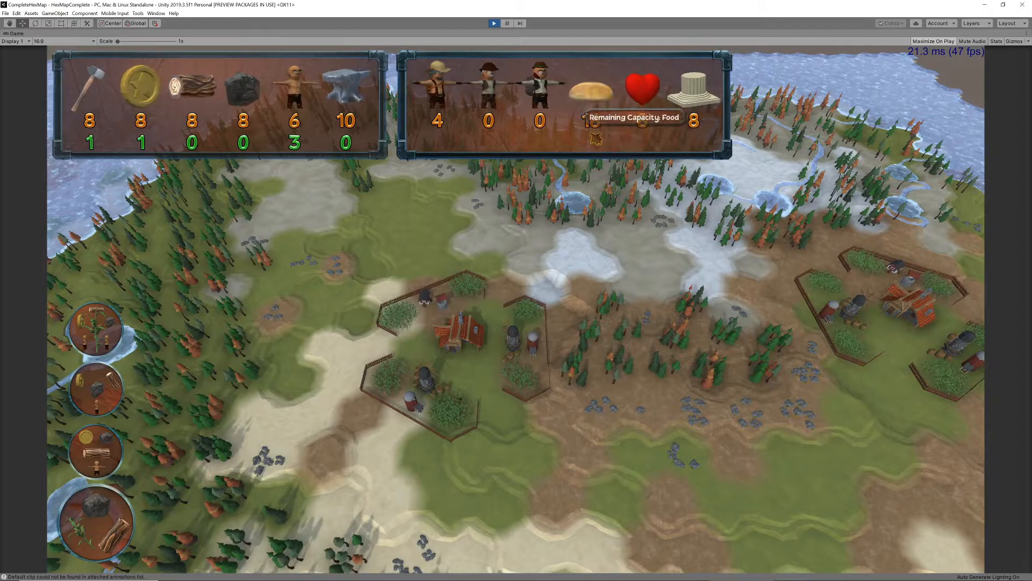
pyautogui.click(425, 231)
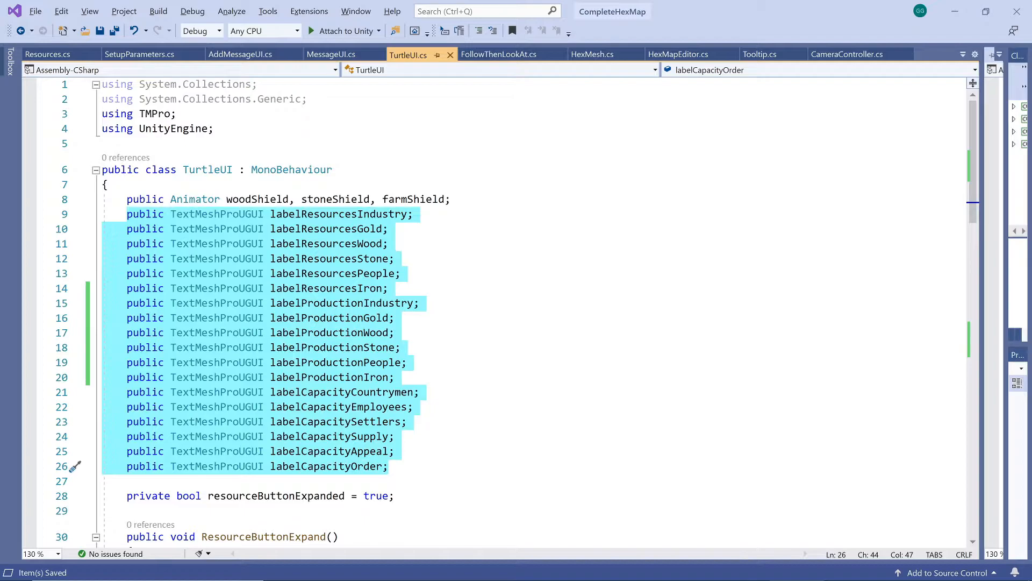
# Scroll to TurtleUI's Update method and select the label text assignments.
pyautogui.scroll(-3)
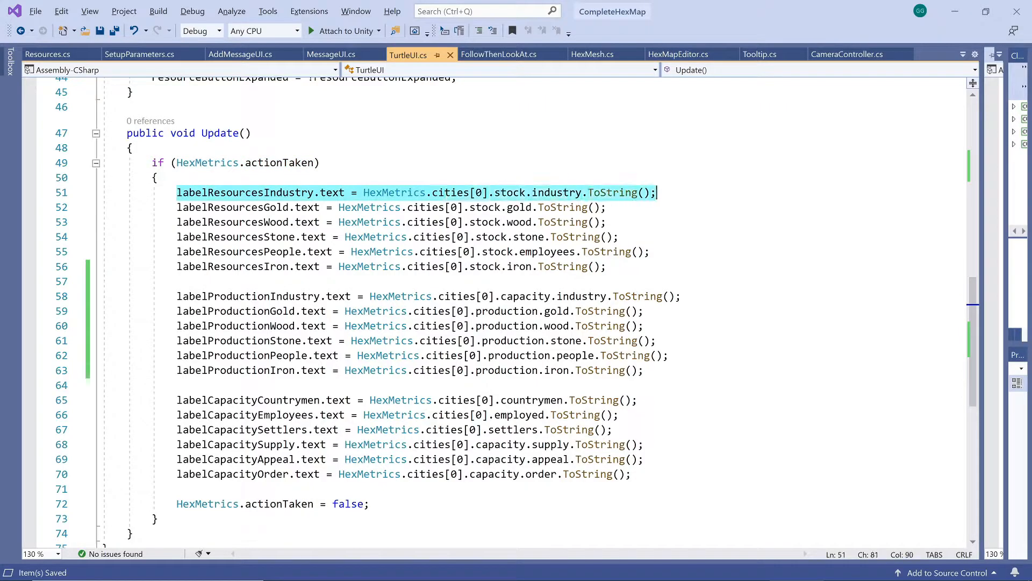
pyautogui.doubleClick(559, 192)
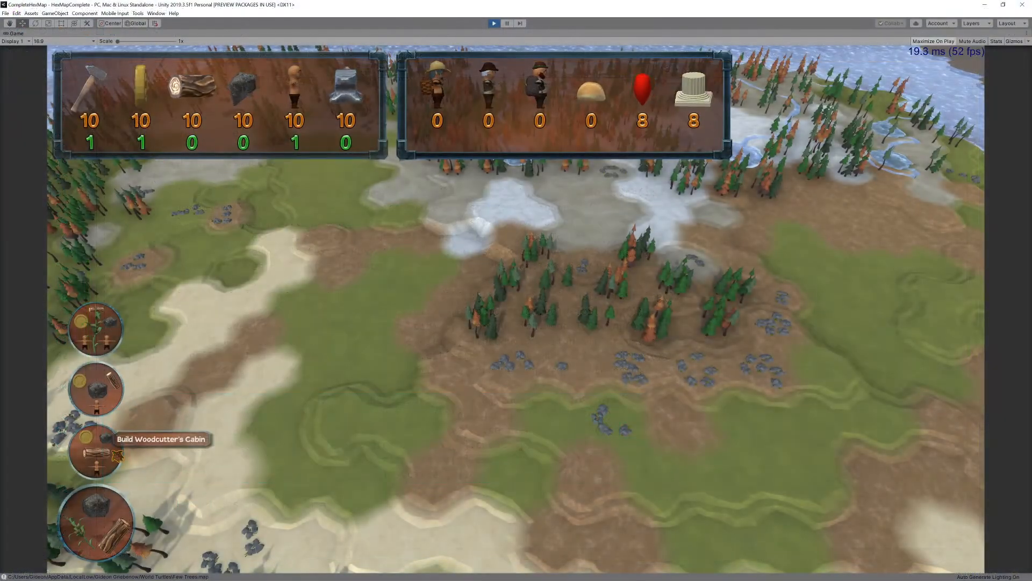
pyautogui.click(94, 452)
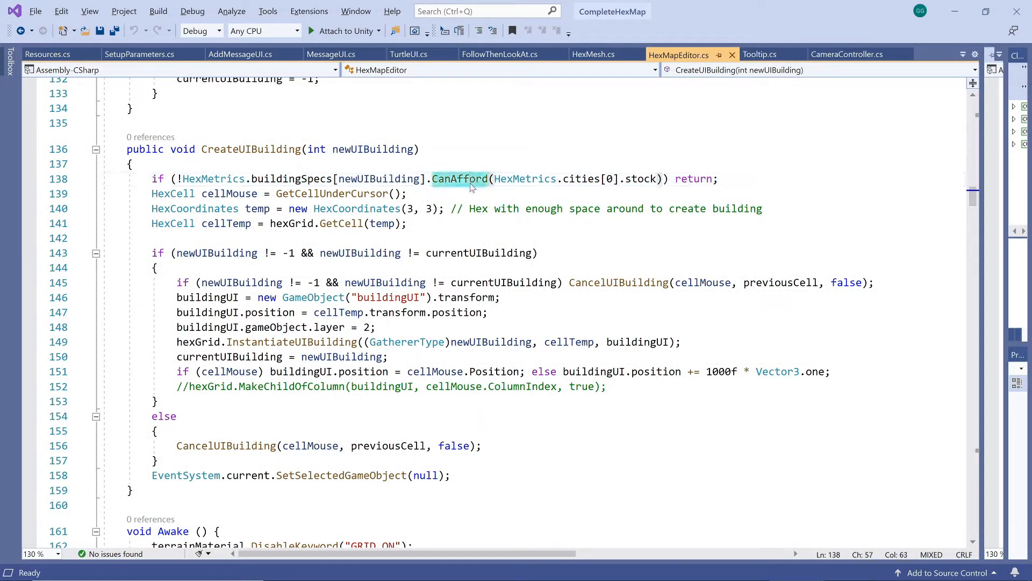
pyautogui.click(461, 179)
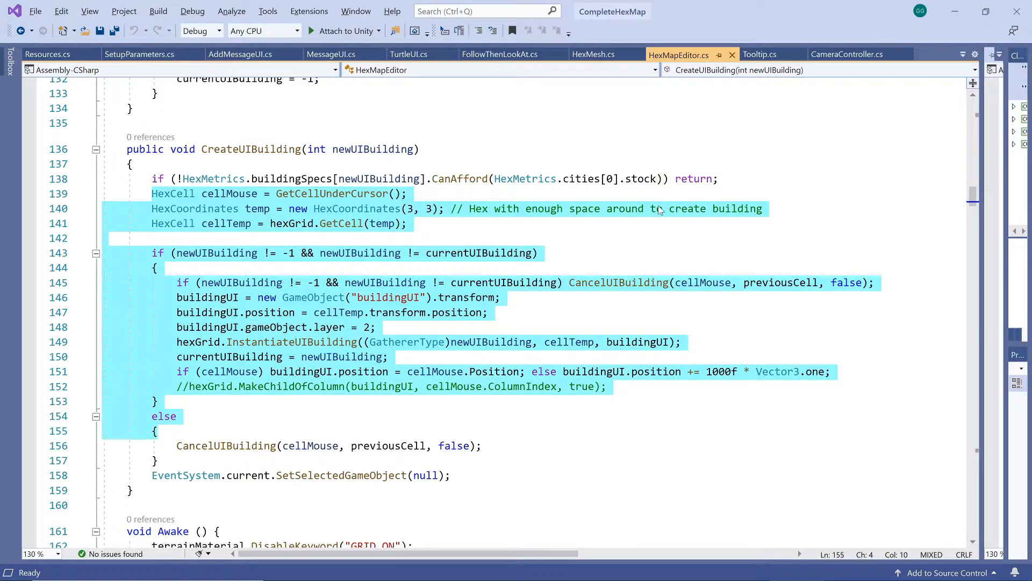
pyautogui.click(715, 178)
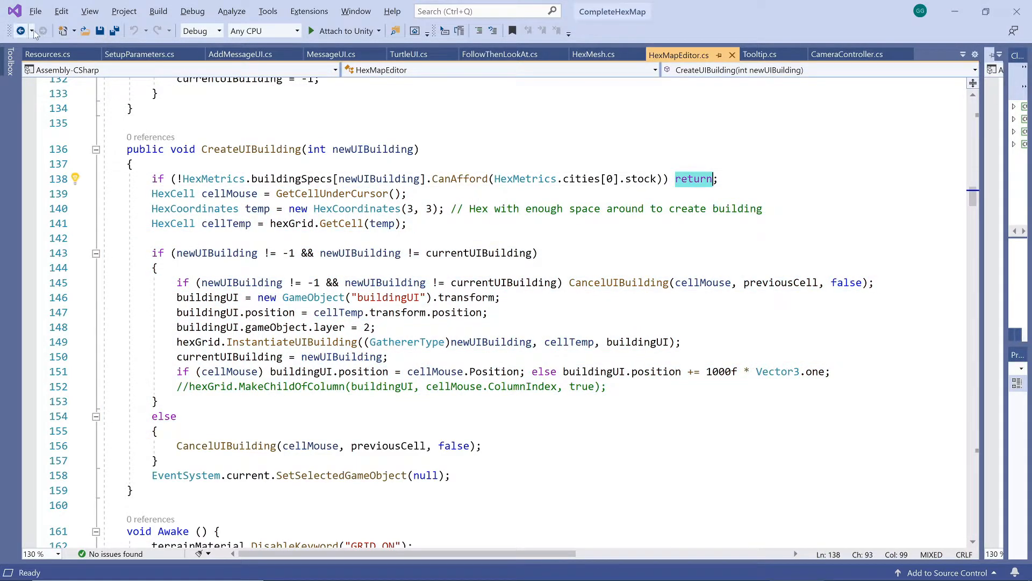
pyautogui.click(47, 53)
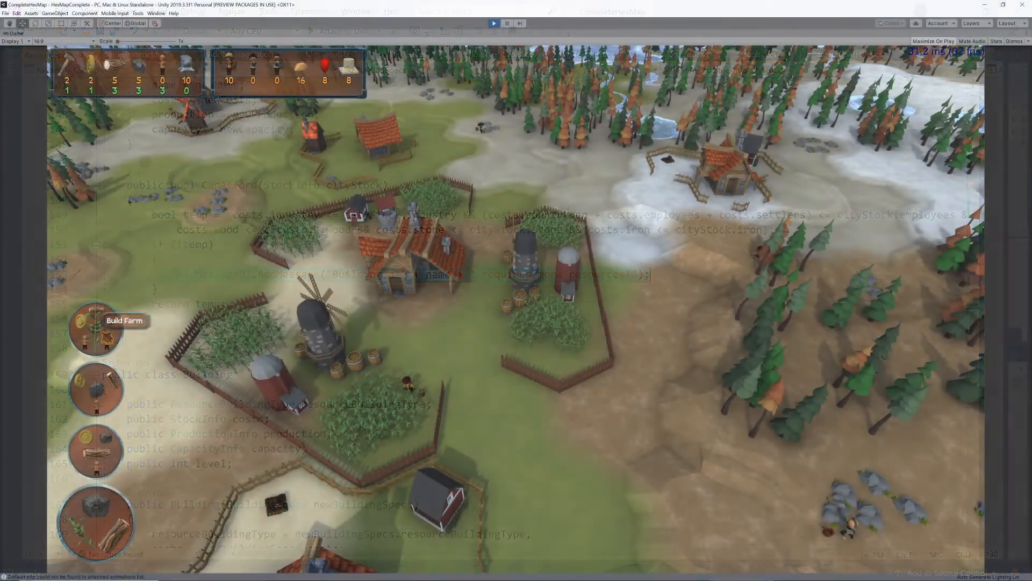
# Attempt two Farm builds with insufficient stock to trigger 'requires more resources' warnings.
pyautogui.click(96, 328)
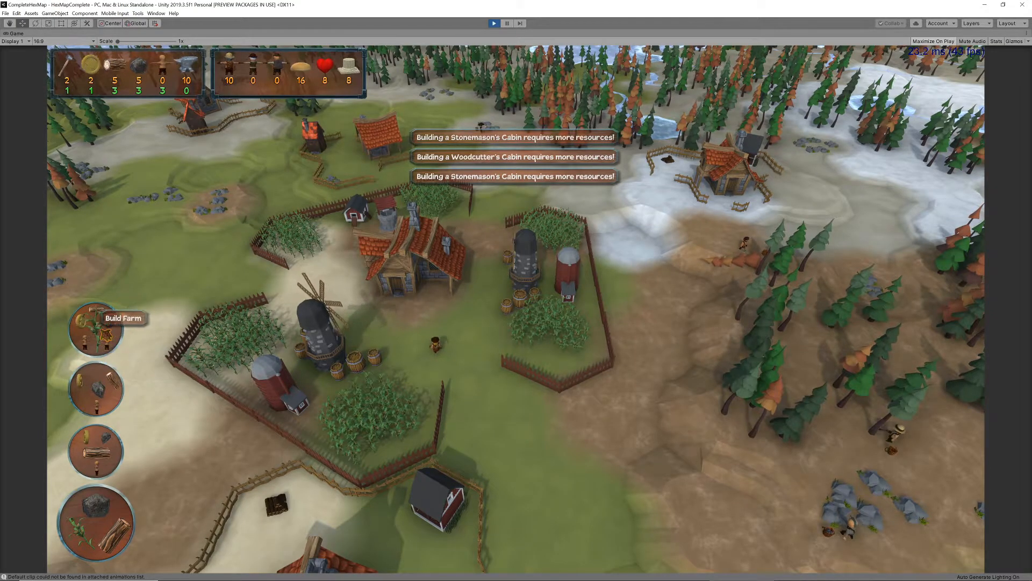
pyautogui.click(94, 328)
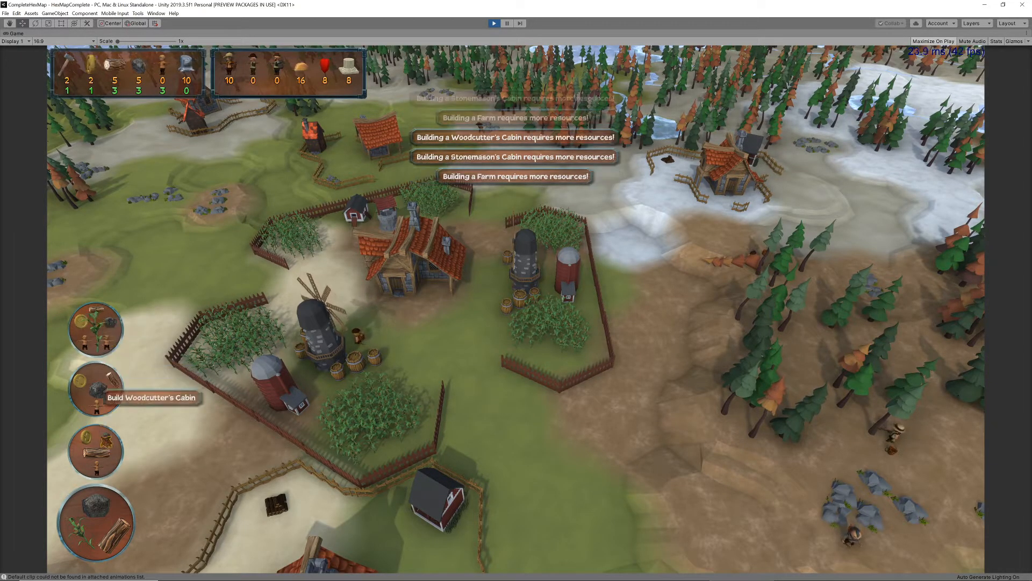
pyautogui.moveTo(96, 329)
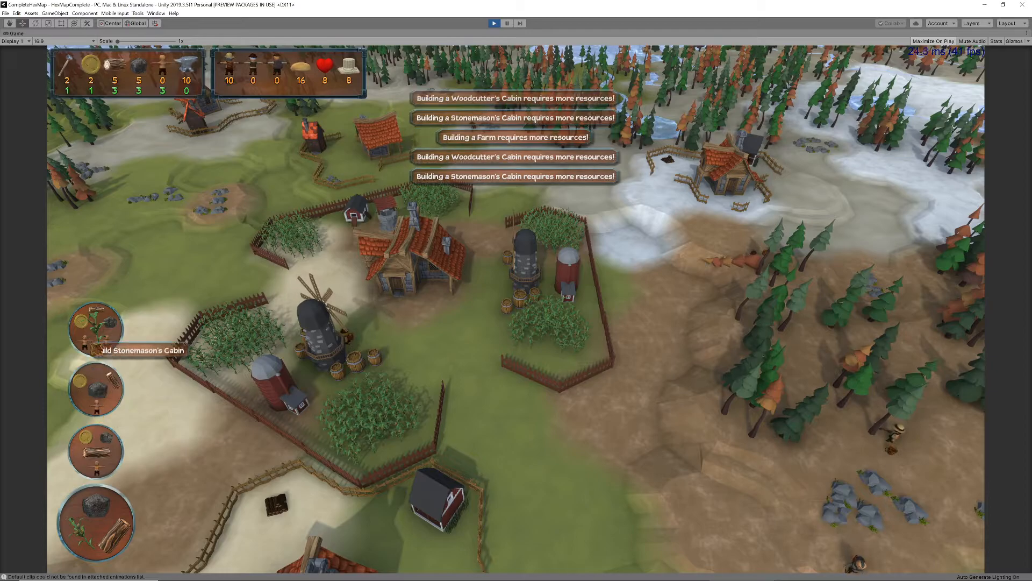
pyautogui.moveTo(96, 388)
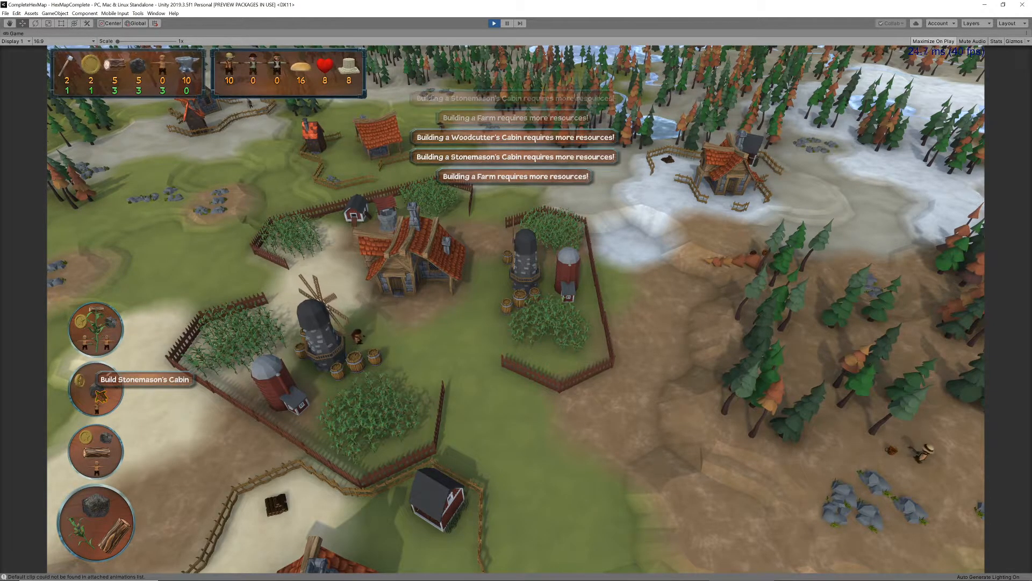
pyautogui.moveTo(96, 451)
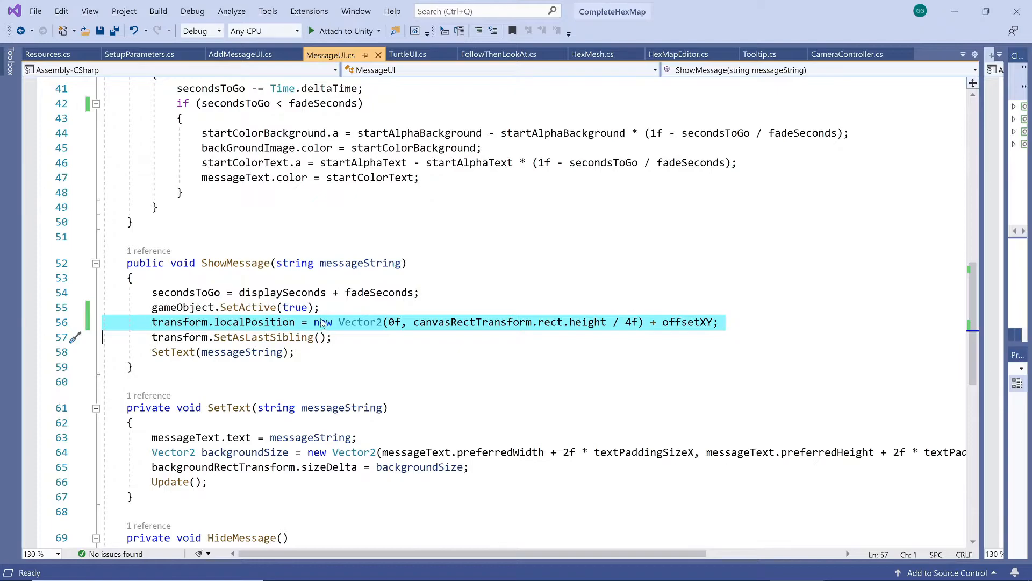
pyautogui.moveTo(721, 333)
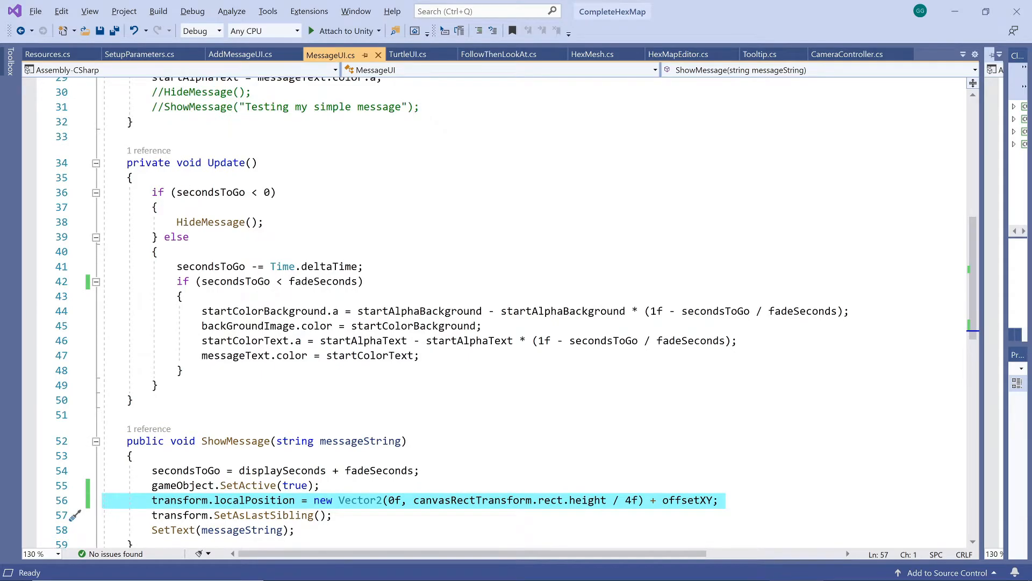
pyautogui.click(154, 266)
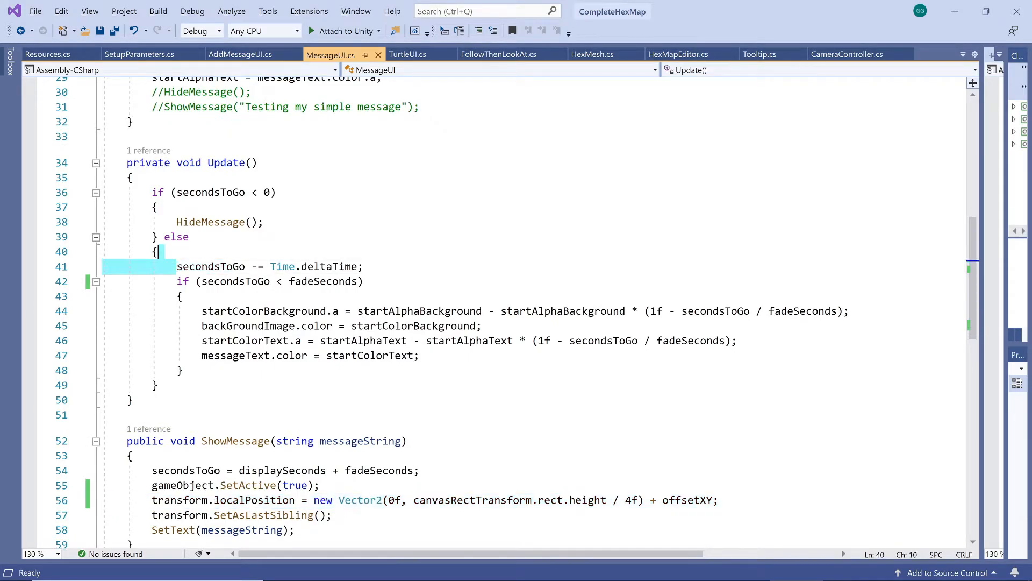
pyautogui.doubleClick(231, 281)
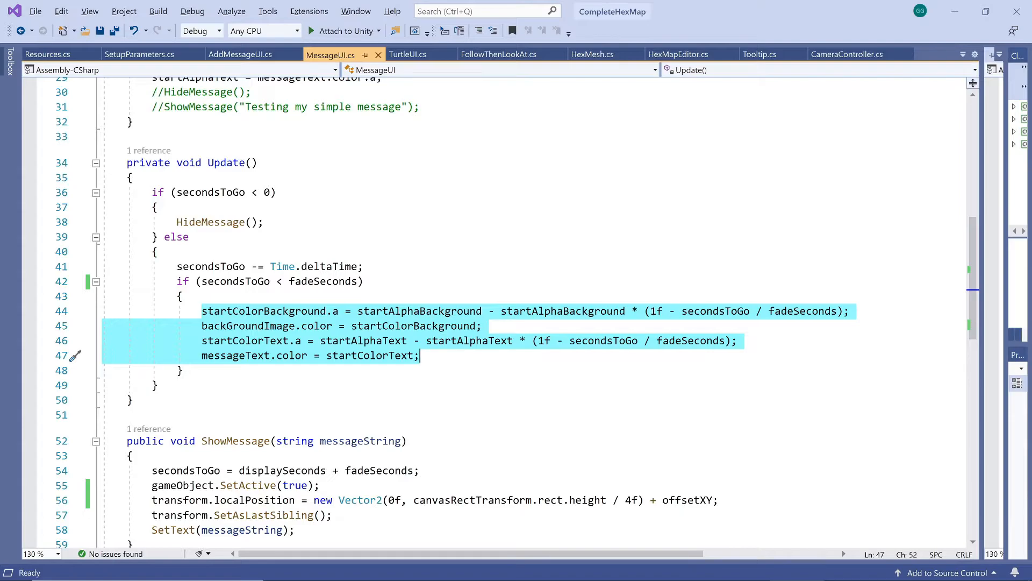
pyautogui.scroll(-3)
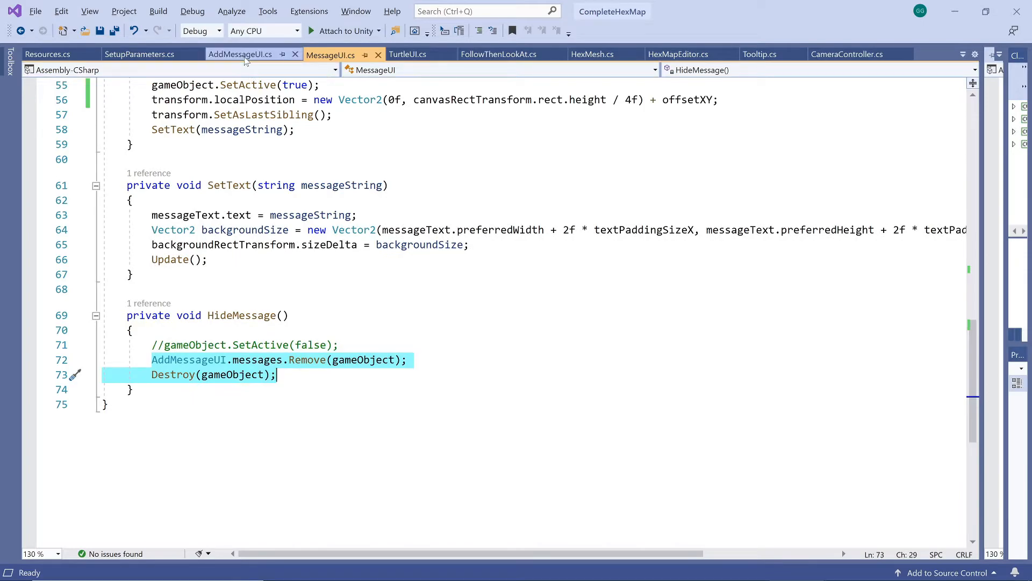
# Walk through AddMessageUI's messages list and NewMessage, highlighting ResetPositions and offsetXY.
pyautogui.click(240, 54)
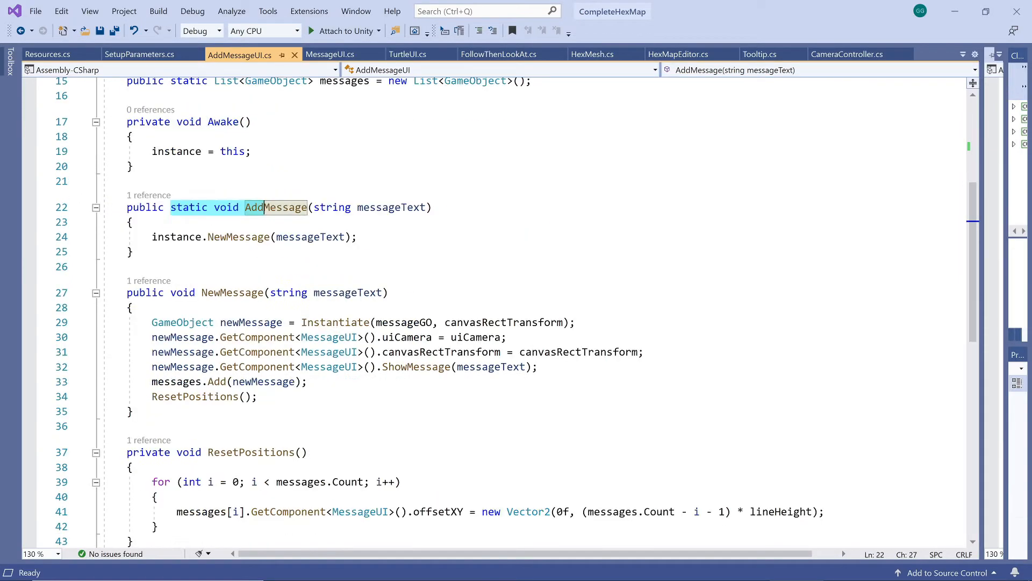
pyautogui.scroll(3)
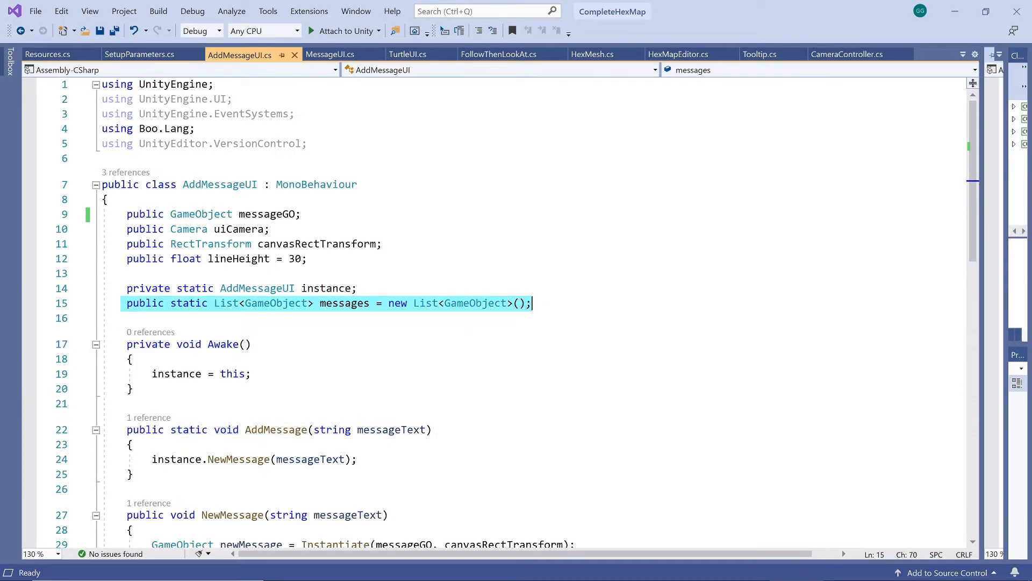
pyautogui.scroll(-3)
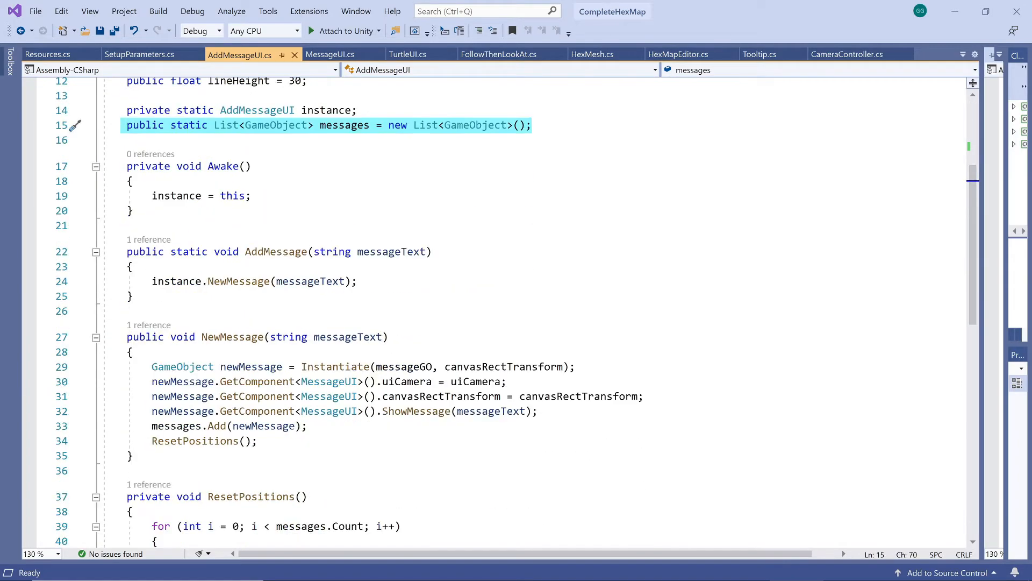
pyautogui.scroll(-3)
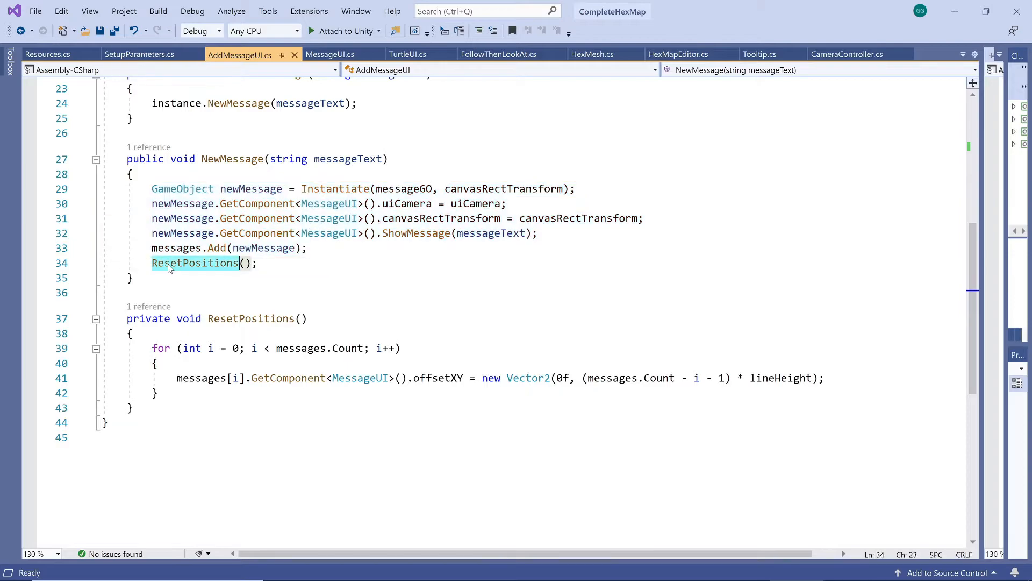
pyautogui.click(439, 378)
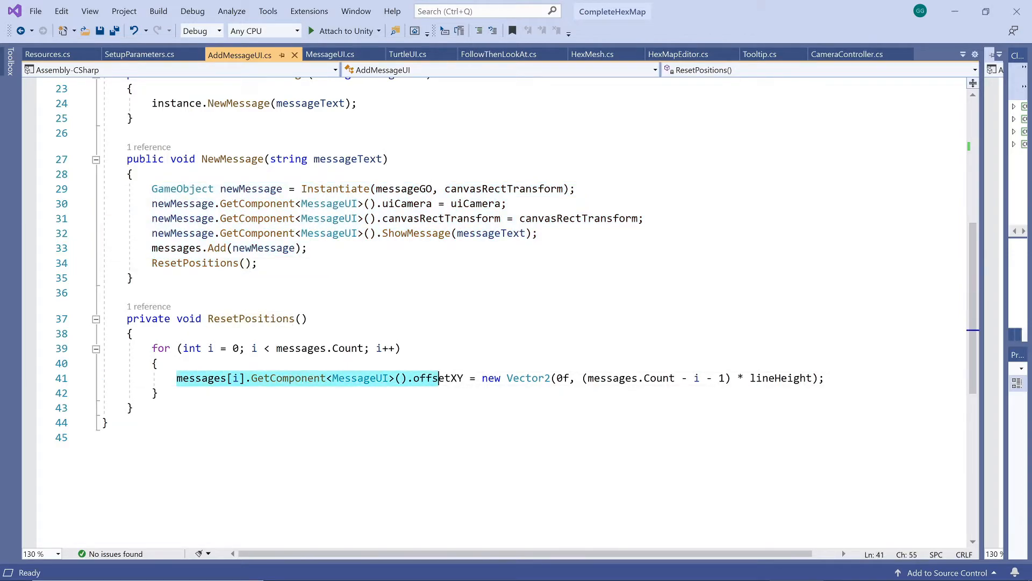
pyautogui.doubleClick(438, 378)
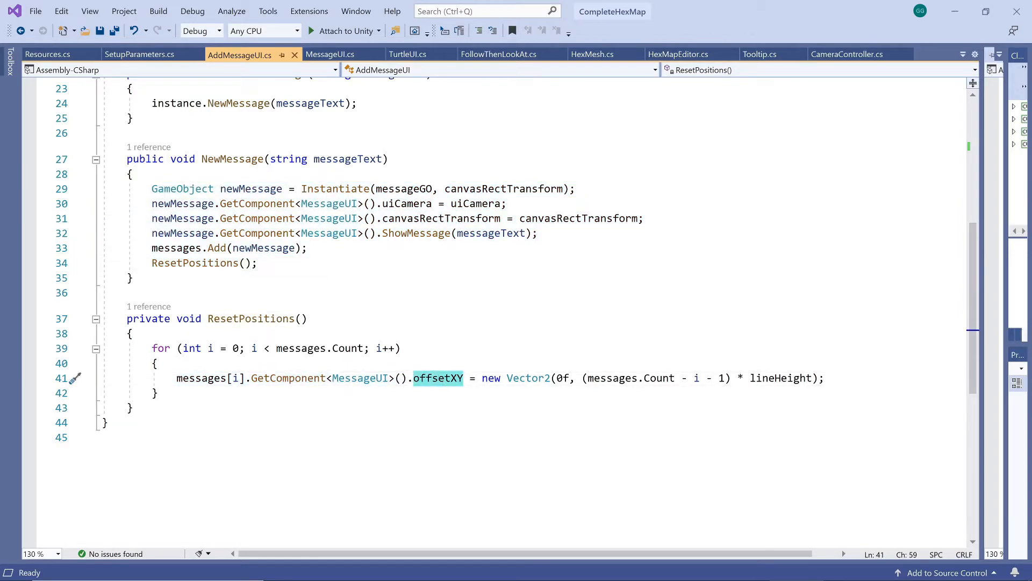
pyautogui.doubleClick(781, 378)
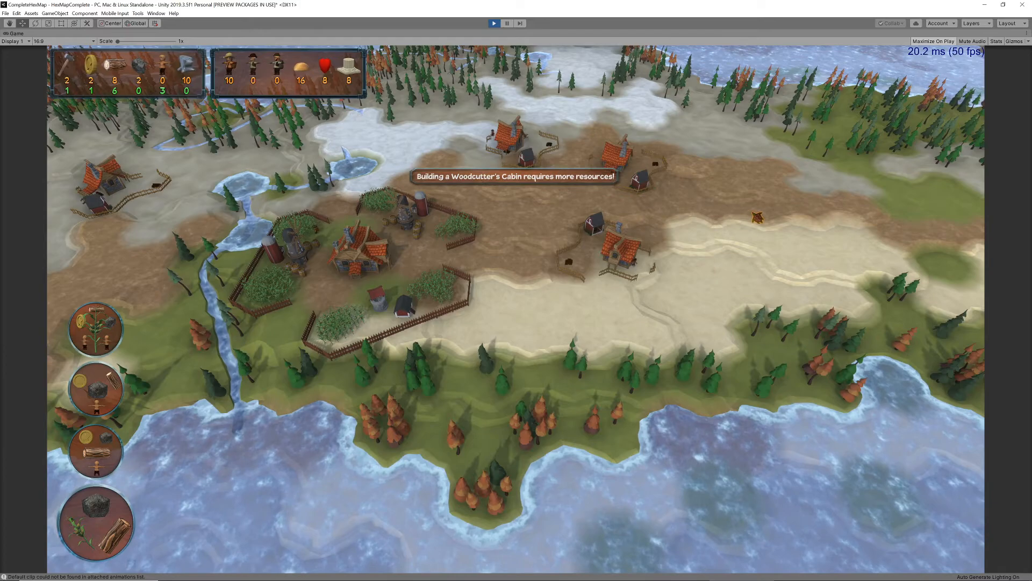
# Attempt Stonemason's Cabin and Farm builds without resources, stacking their warnings.
pyautogui.click(95, 387)
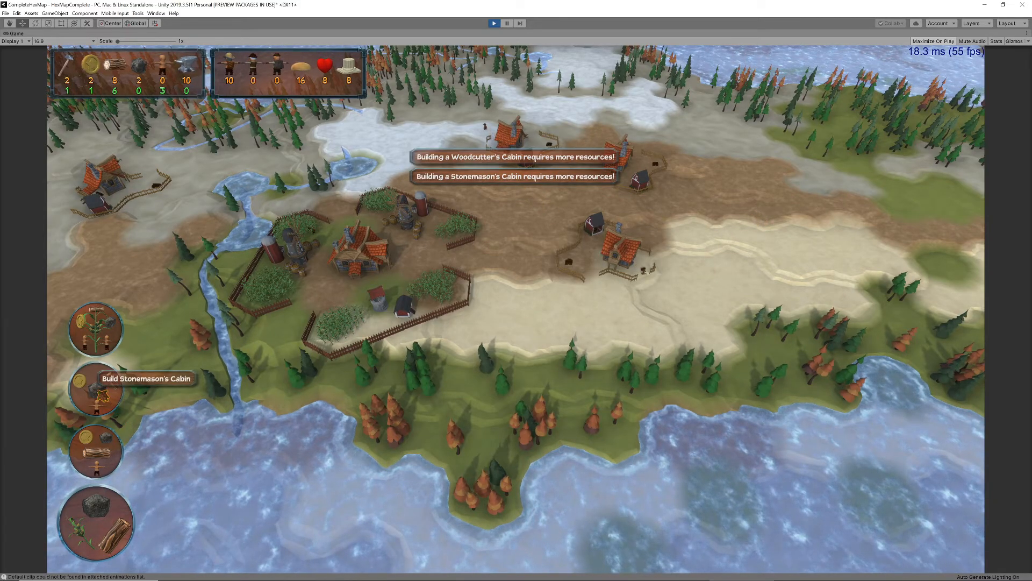
pyautogui.click(95, 328)
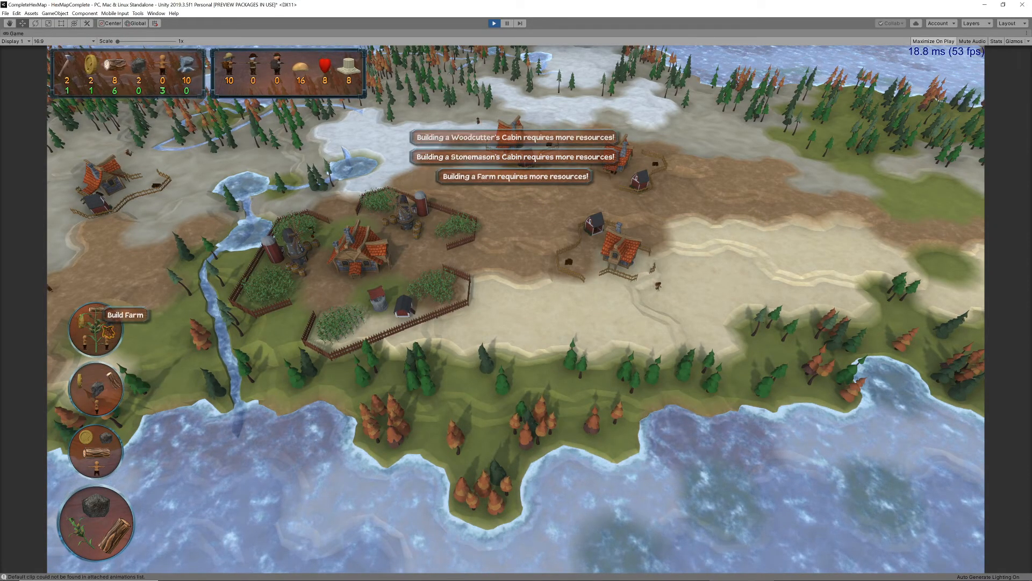